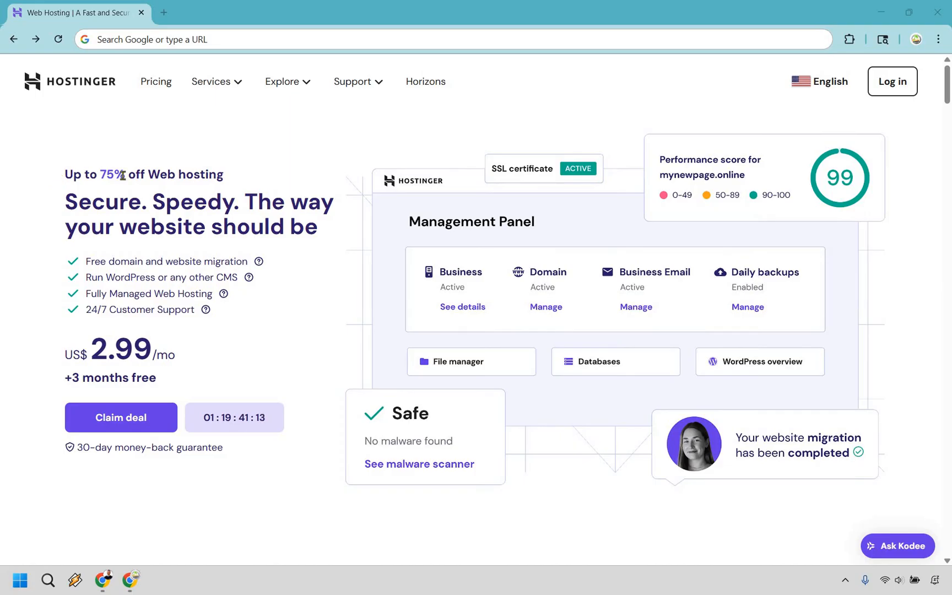
- Scroll to the pricing cards: Premium US$2.99/mo, Business US$3.99/mo, Cloud Startup US$7.99/mo
drag(66, 174, 225, 174)
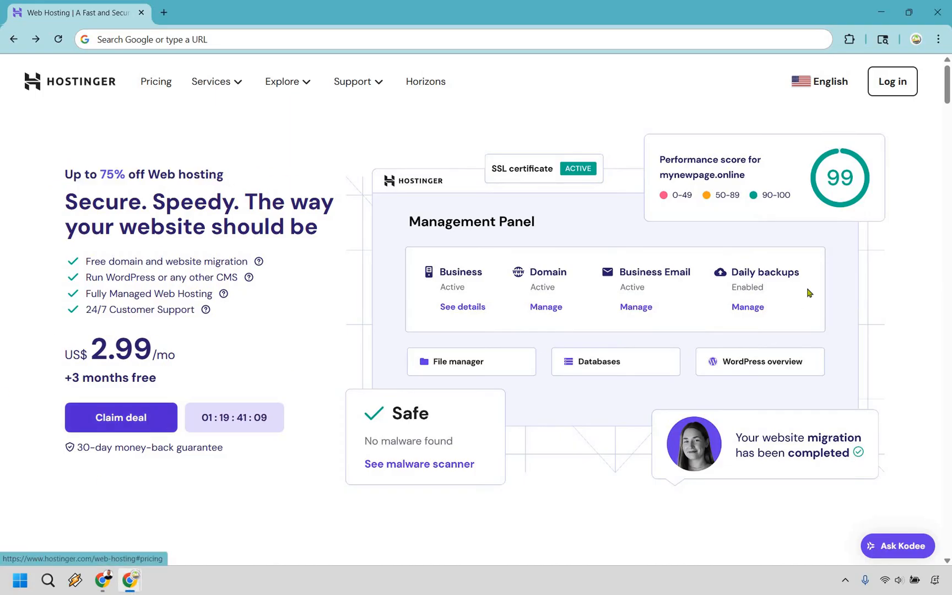
scroll(down, 3)
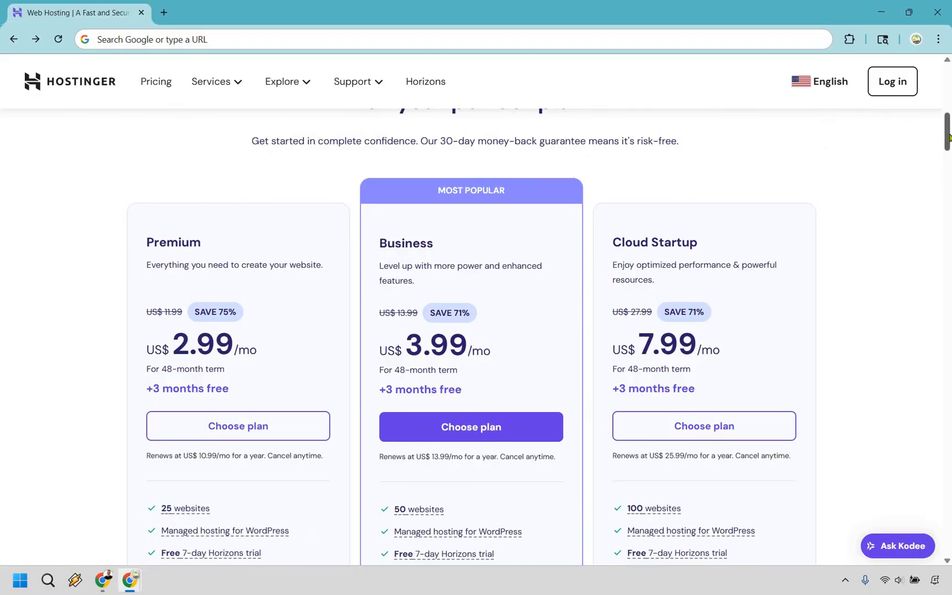
scroll(down, 3)
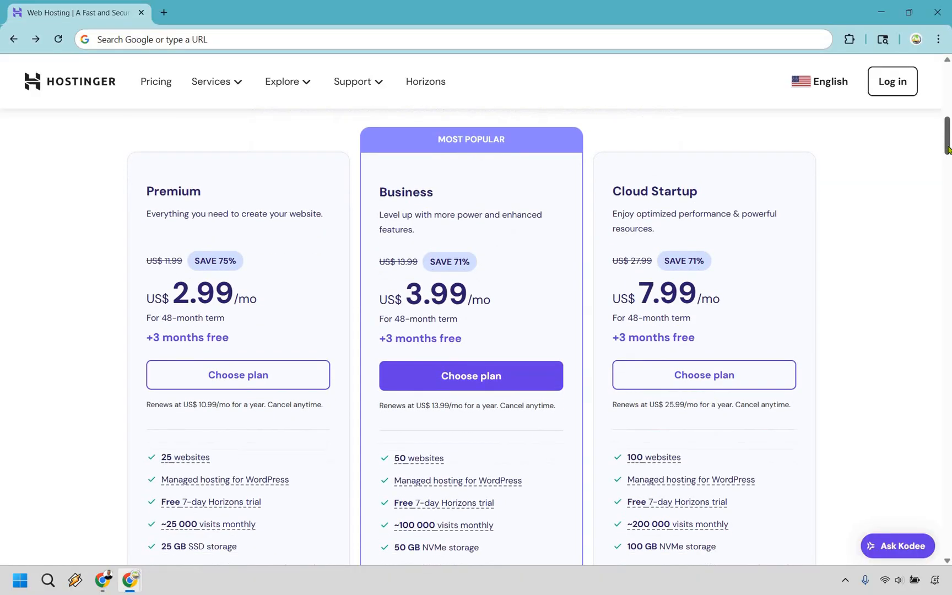
scroll(down, 3)
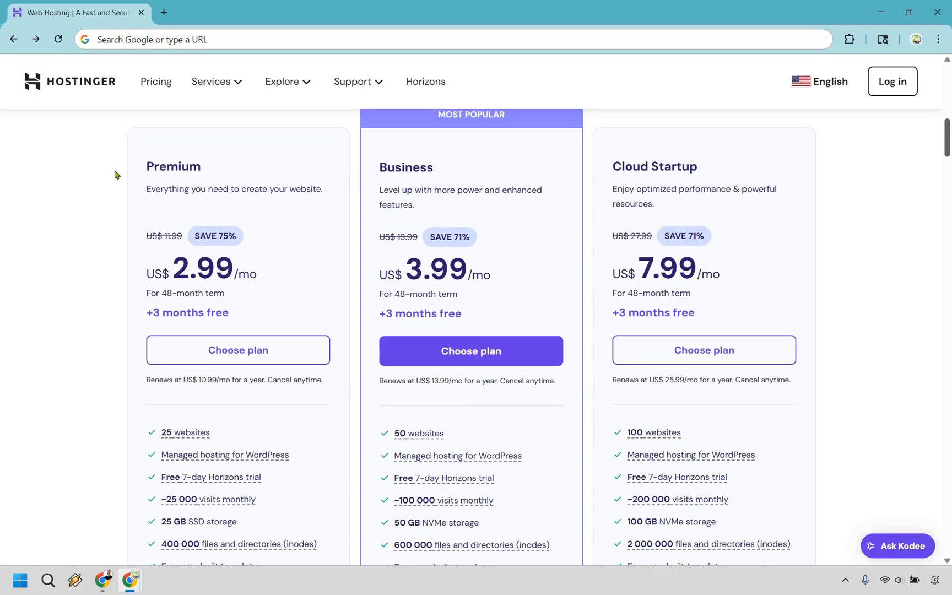
scroll(down, 3)
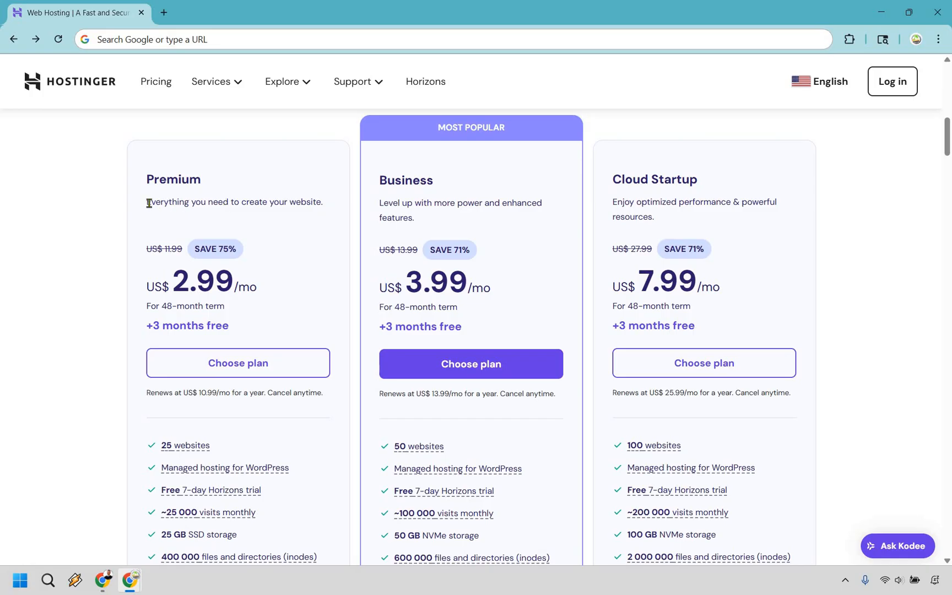
triple_click(234, 202)
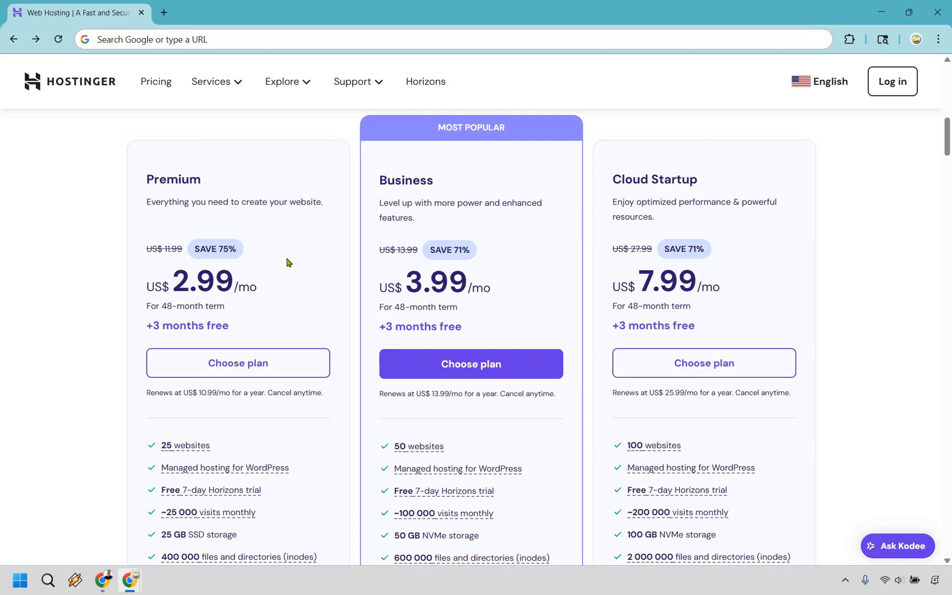
mouse_move(320, 332)
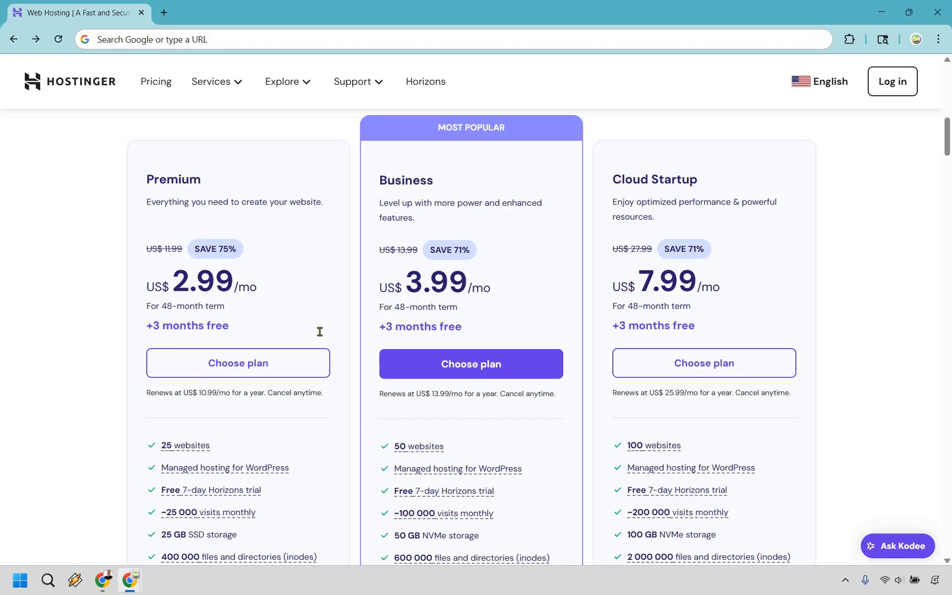
scroll(down, 3)
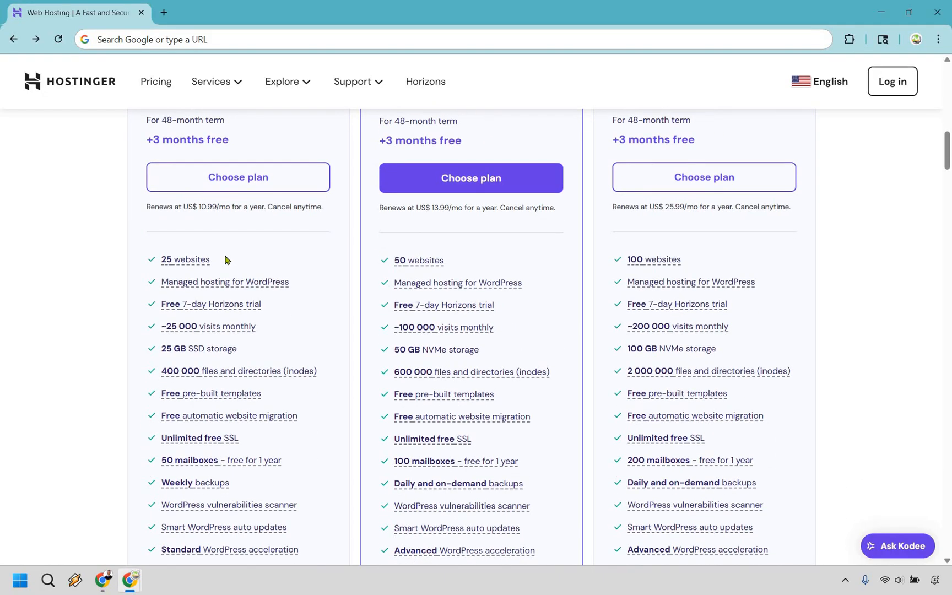
mouse_move(288, 336)
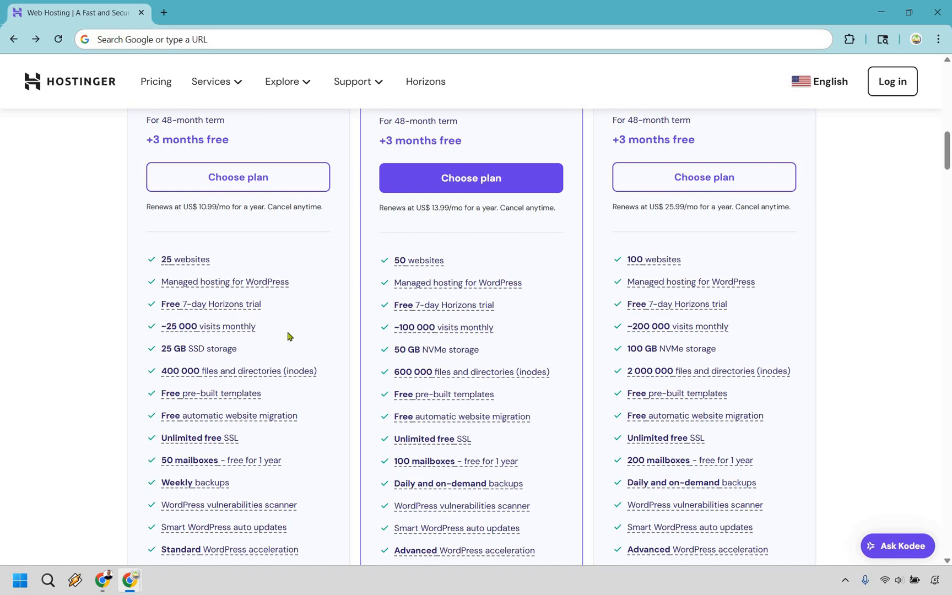
mouse_move(264, 331)
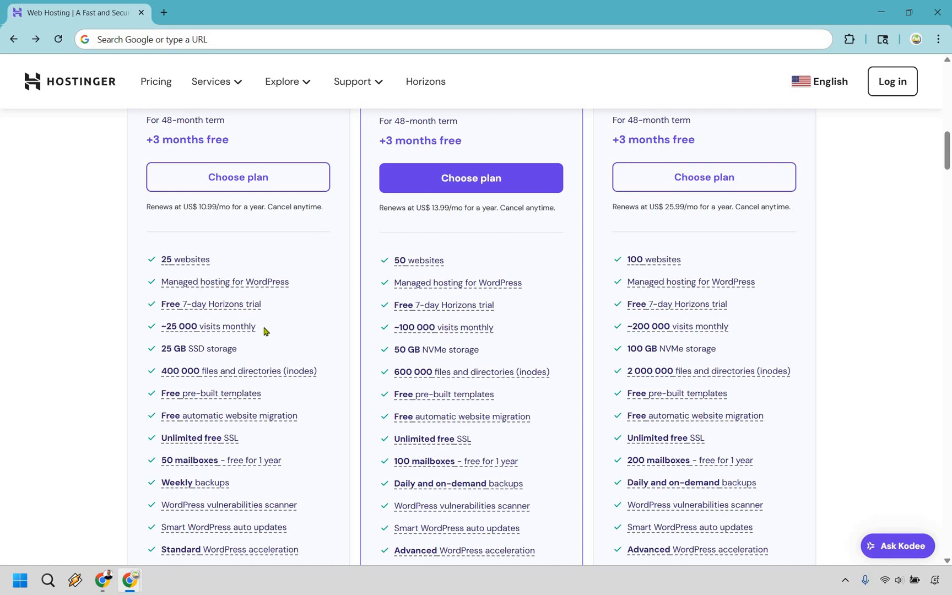
scroll(down, 3)
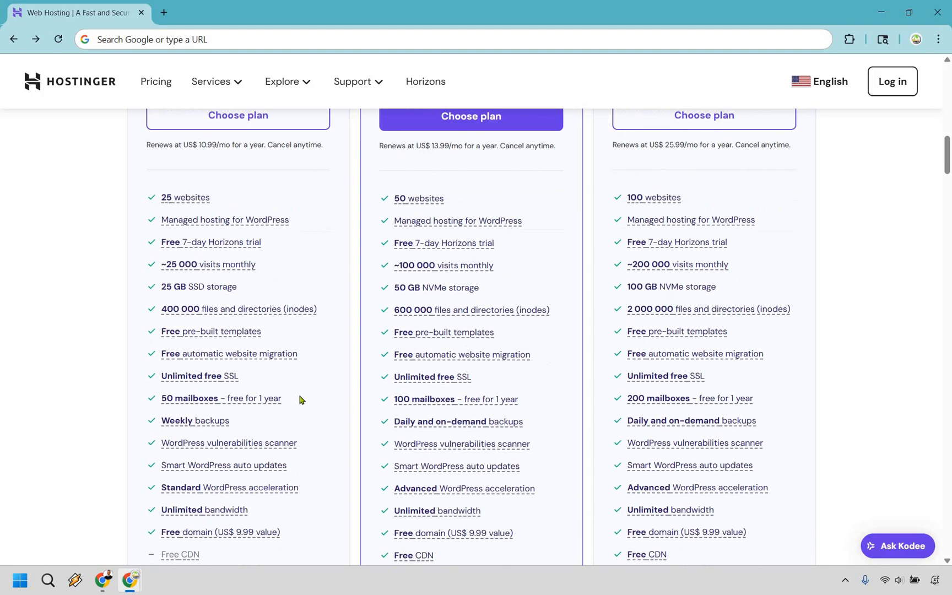
mouse_move(311, 403)
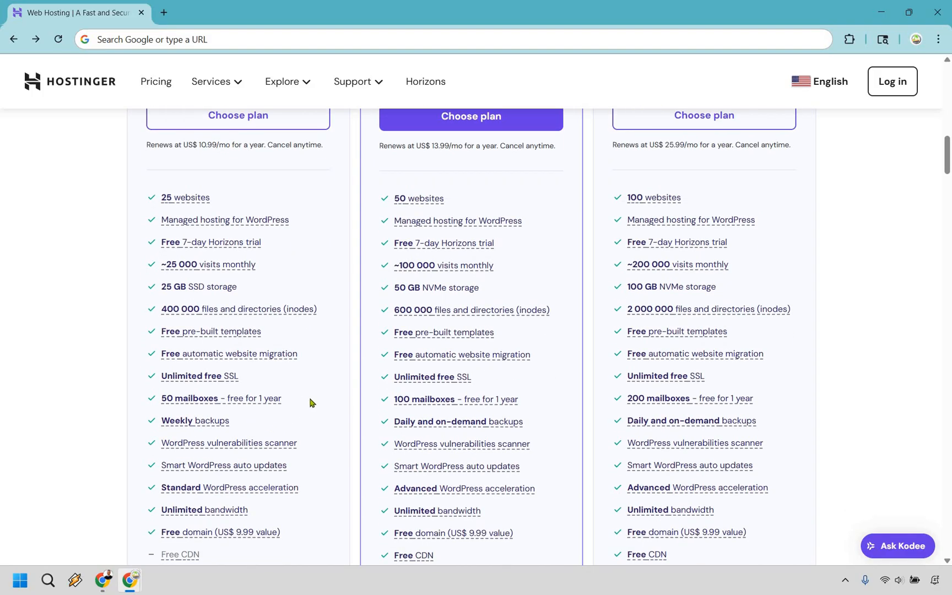
mouse_move(320, 231)
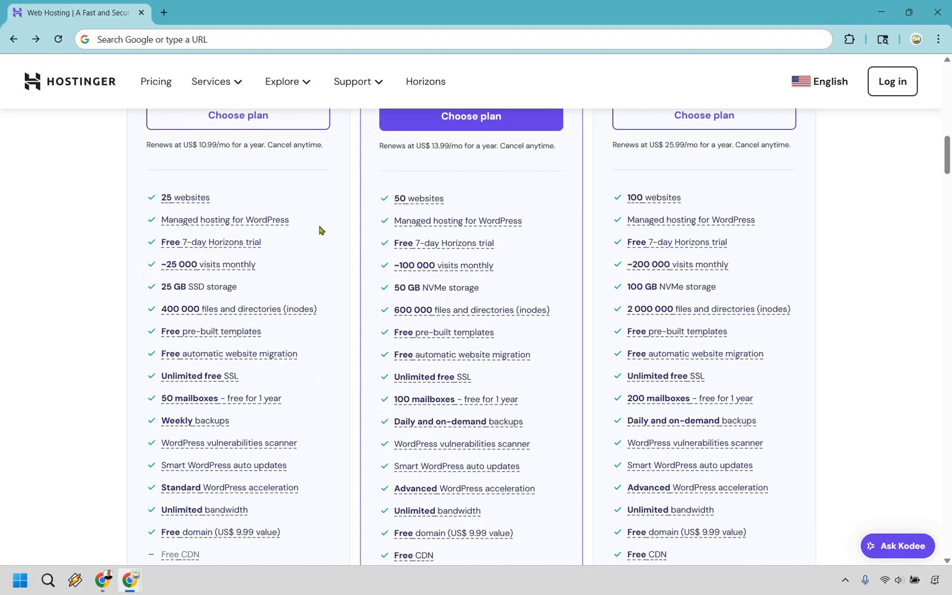
mouse_move(315, 267)
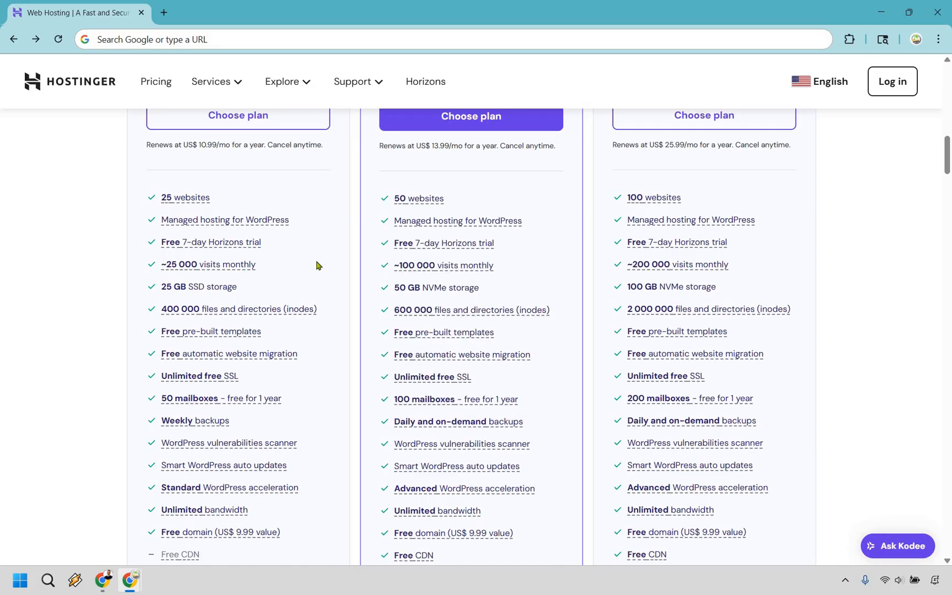
mouse_move(337, 391)
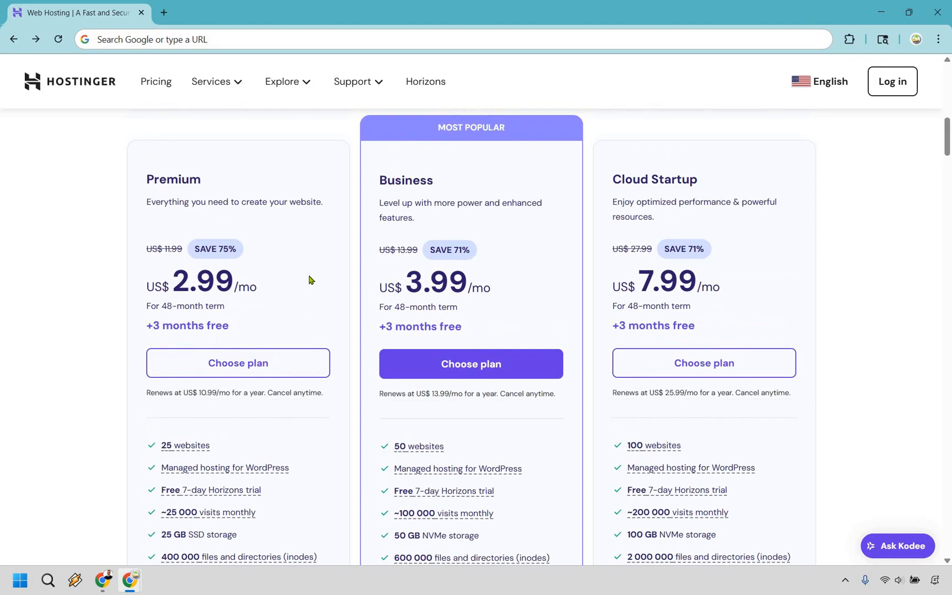
mouse_move(468, 224)
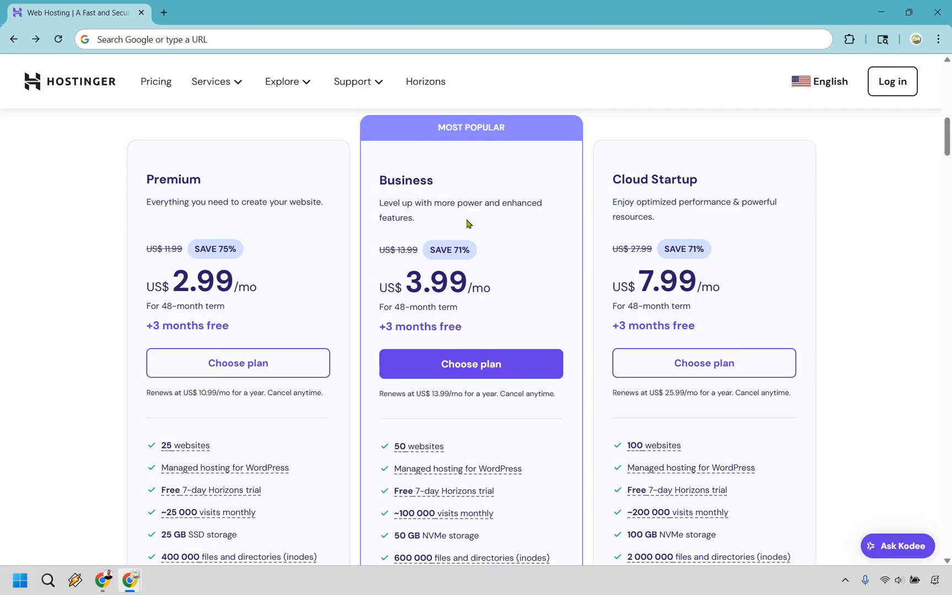
mouse_move(521, 232)
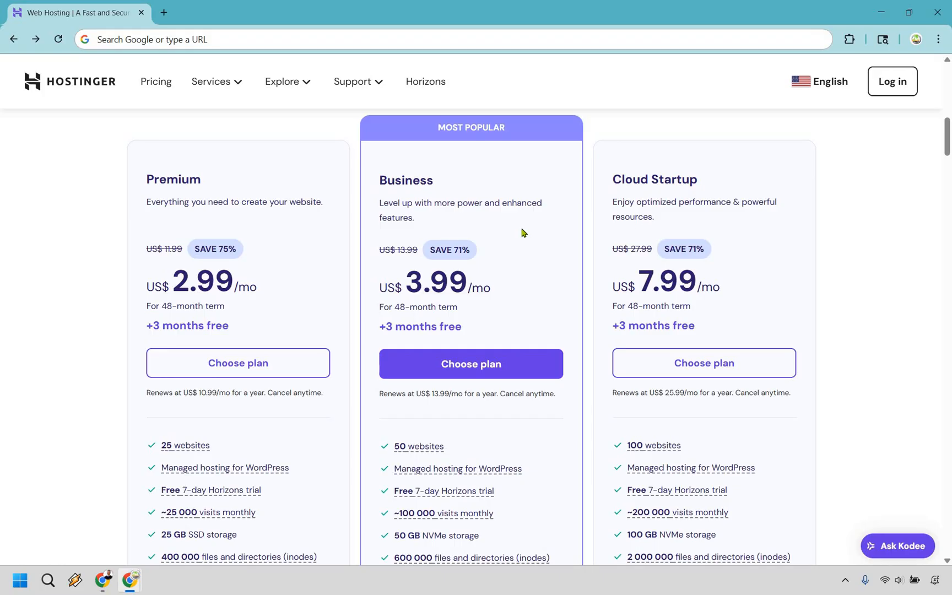
mouse_move(564, 213)
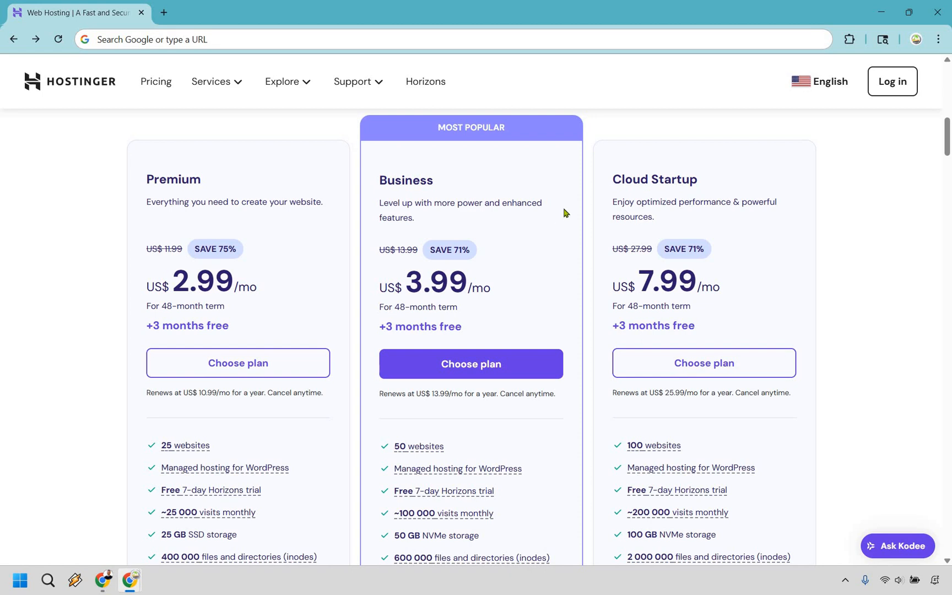
- Scroll down to the feature rows on backups (daily 7 days, weekly 7 weeks), CDN and staging
scroll(down, 3)
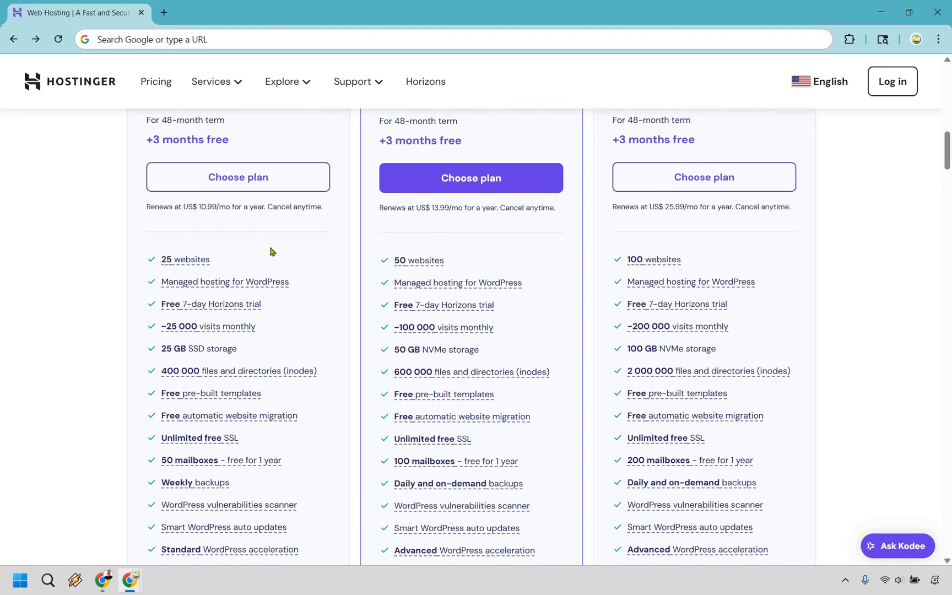
mouse_move(341, 300)
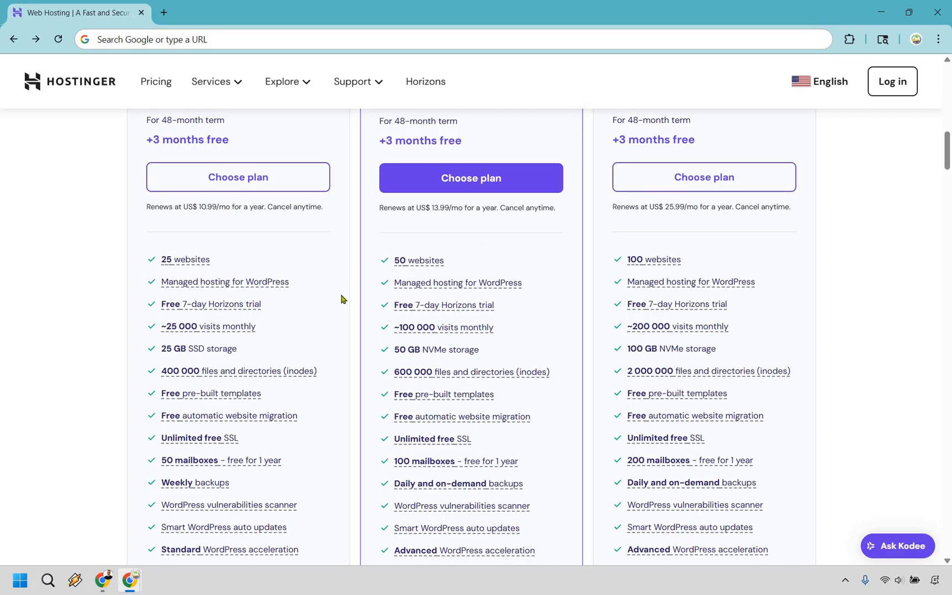
mouse_move(280, 330)
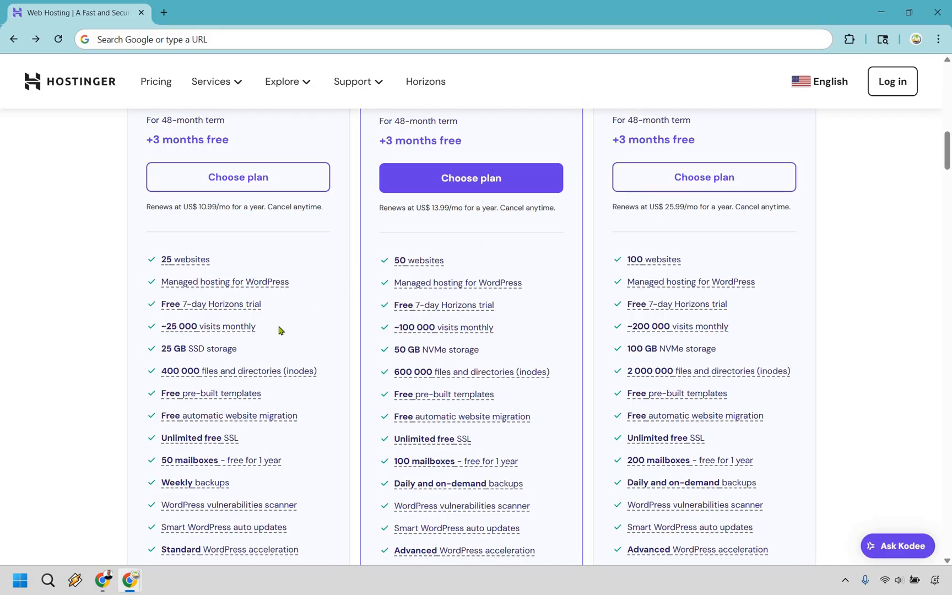
mouse_move(494, 301)
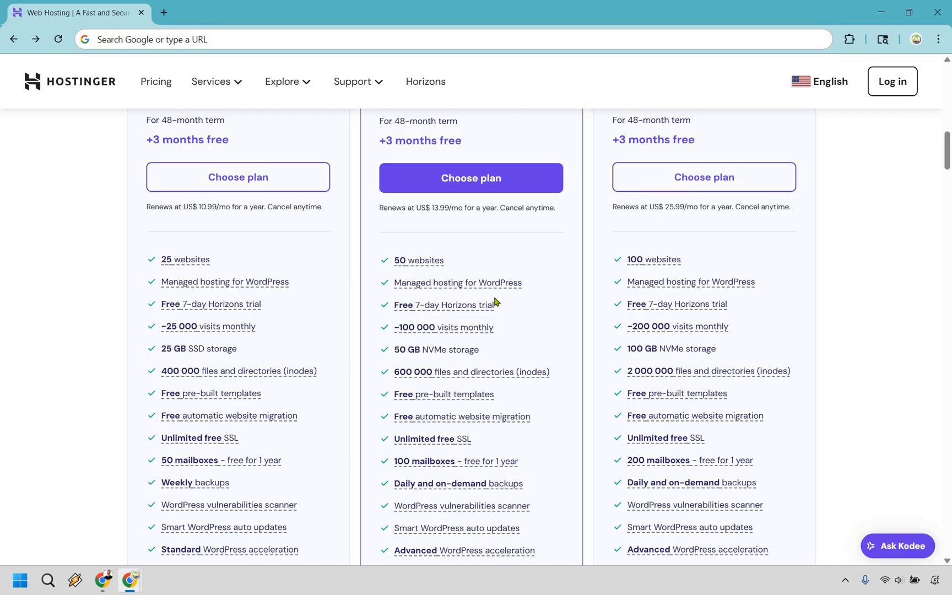
mouse_move(584, 286)
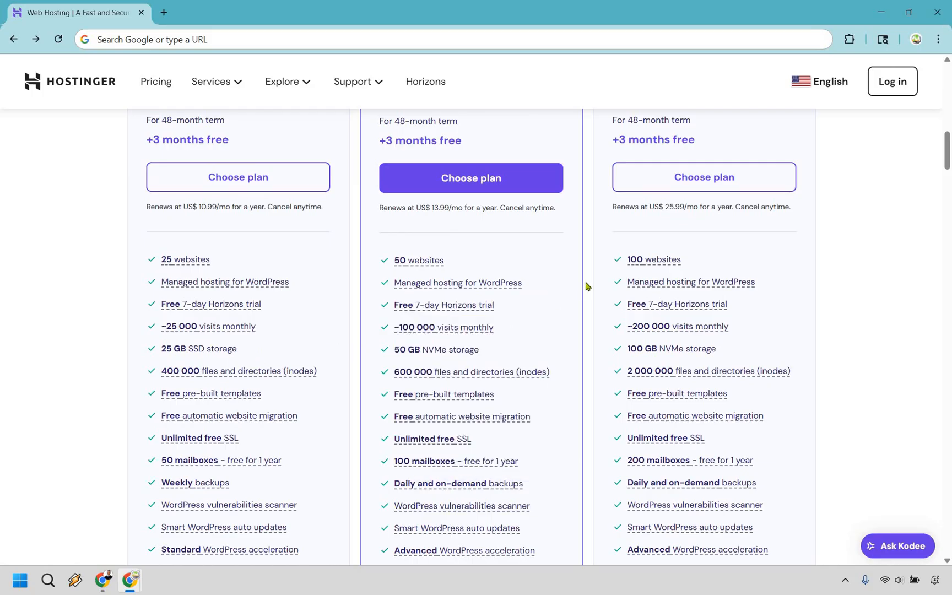
scroll(down, 3)
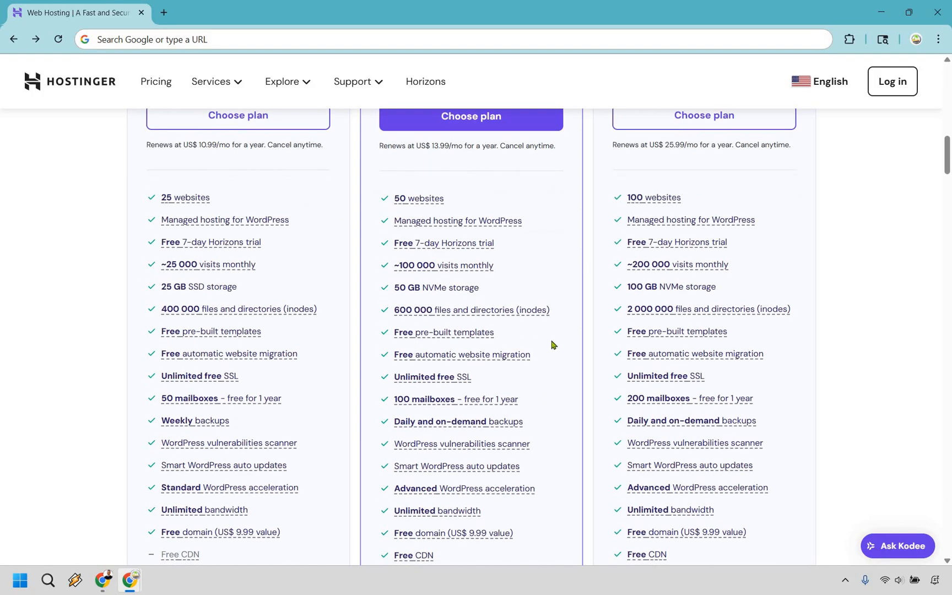
scroll(down, 3)
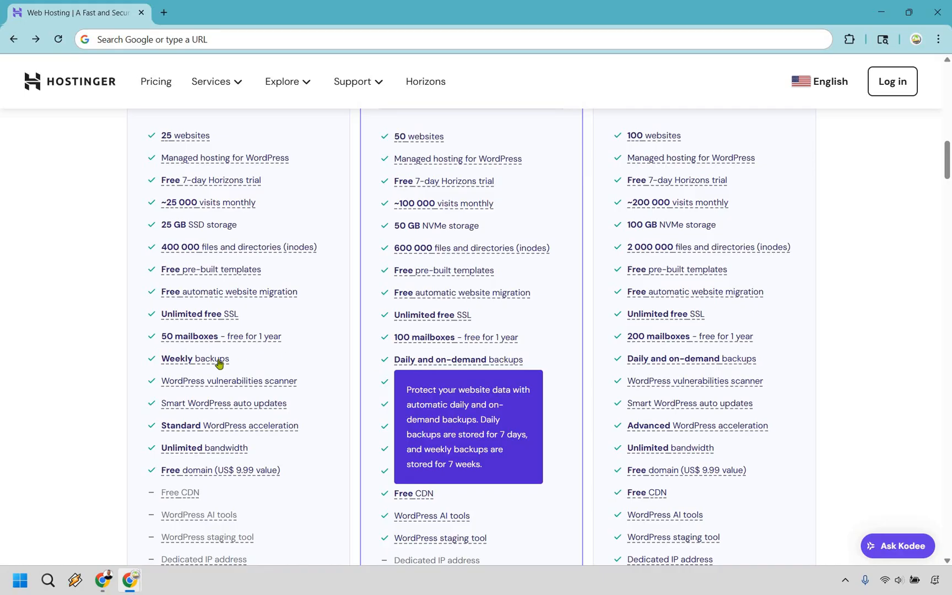
mouse_move(413, 364)
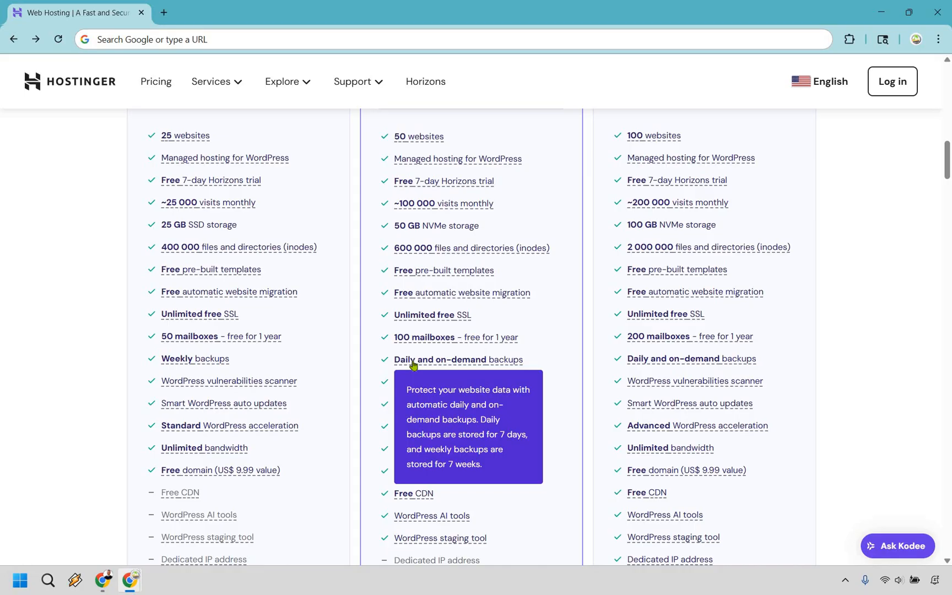
mouse_move(214, 364)
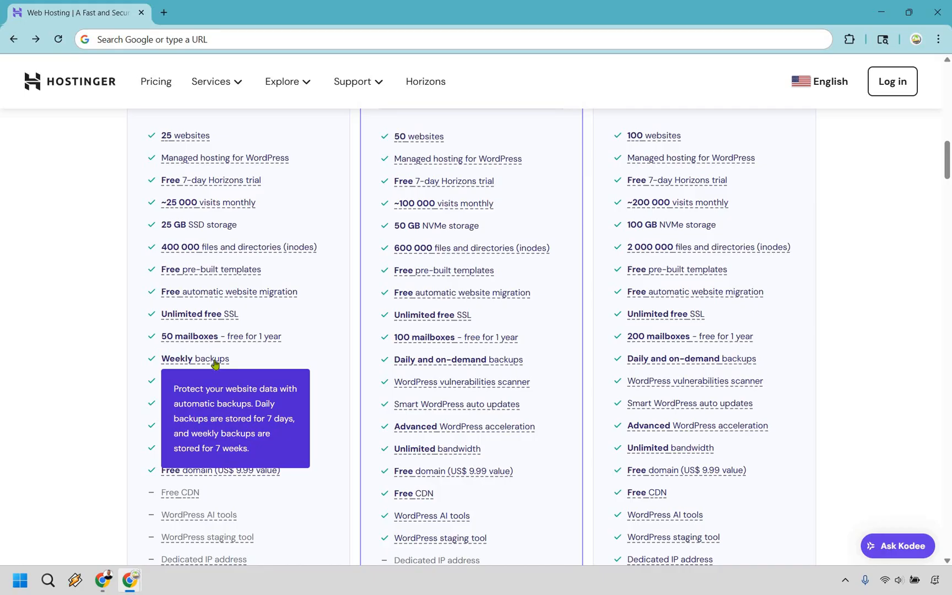
mouse_move(462, 359)
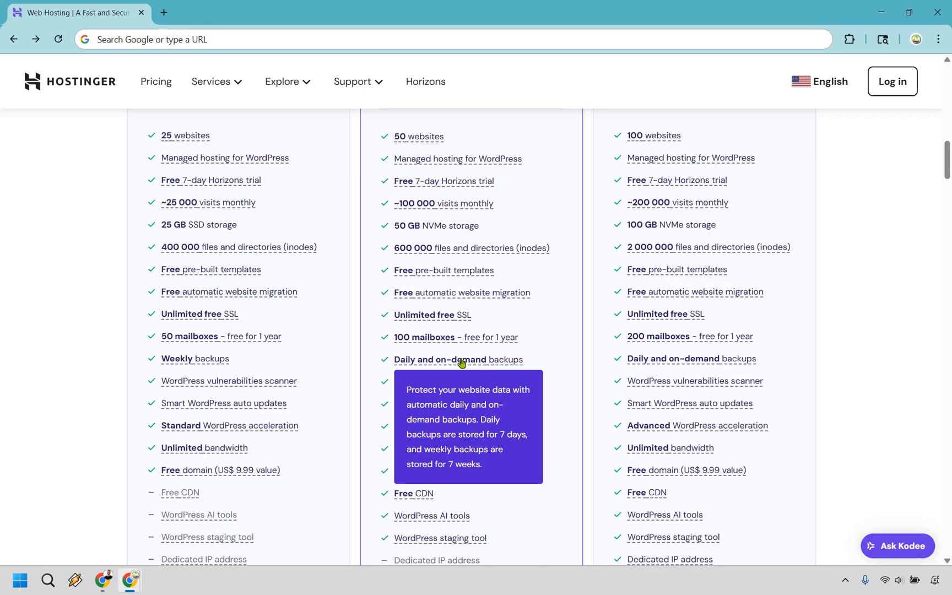
mouse_move(564, 399)
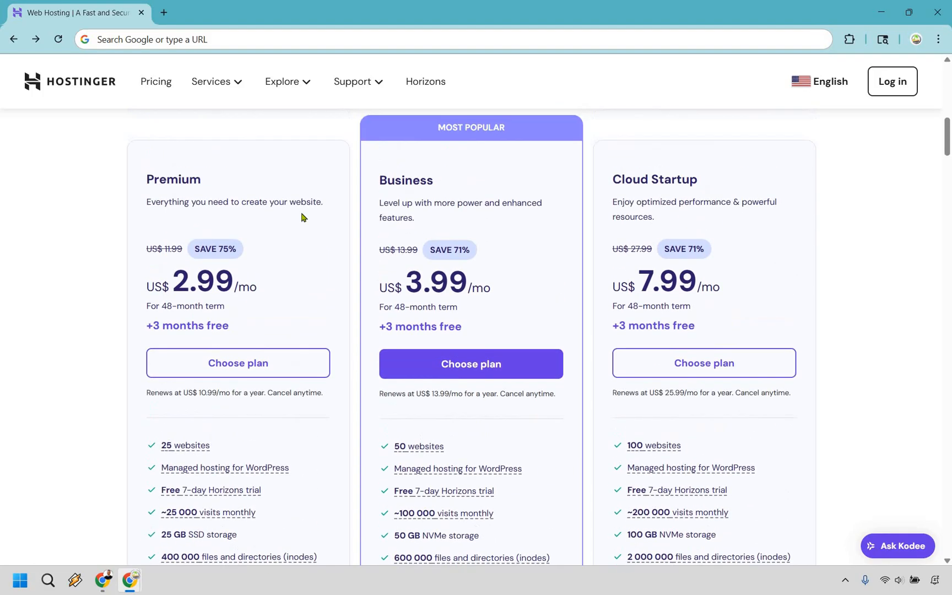
mouse_move(278, 223)
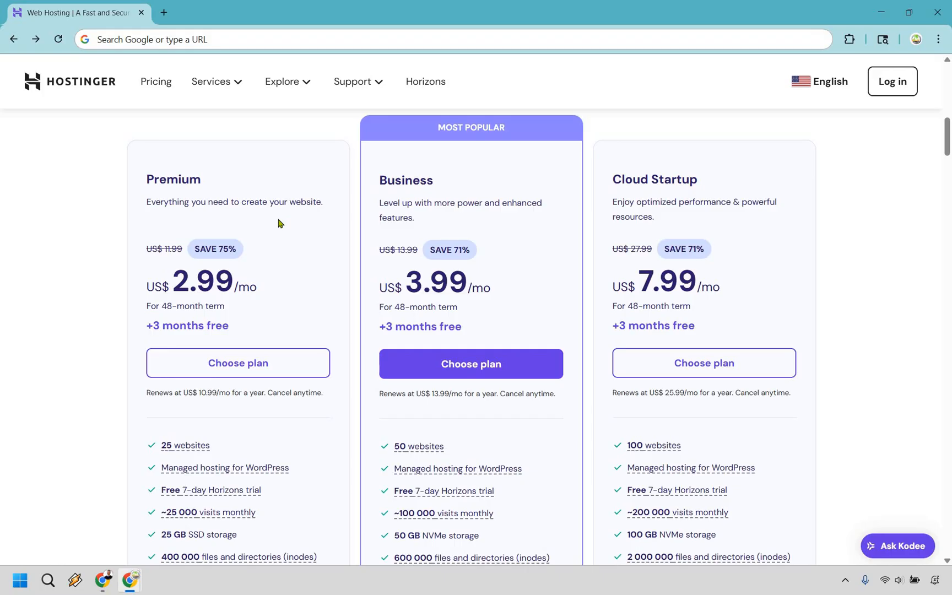
mouse_move(209, 283)
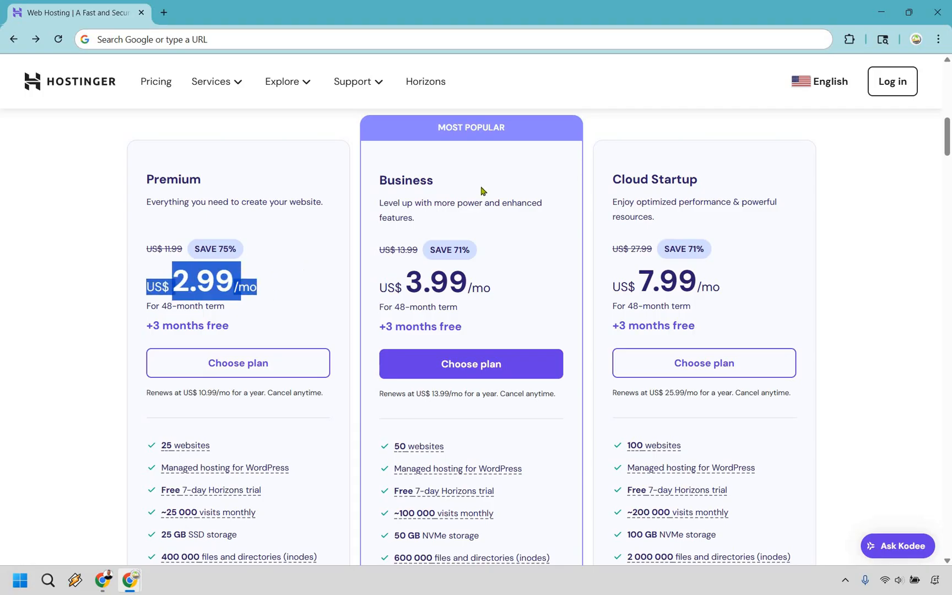
mouse_move(546, 227)
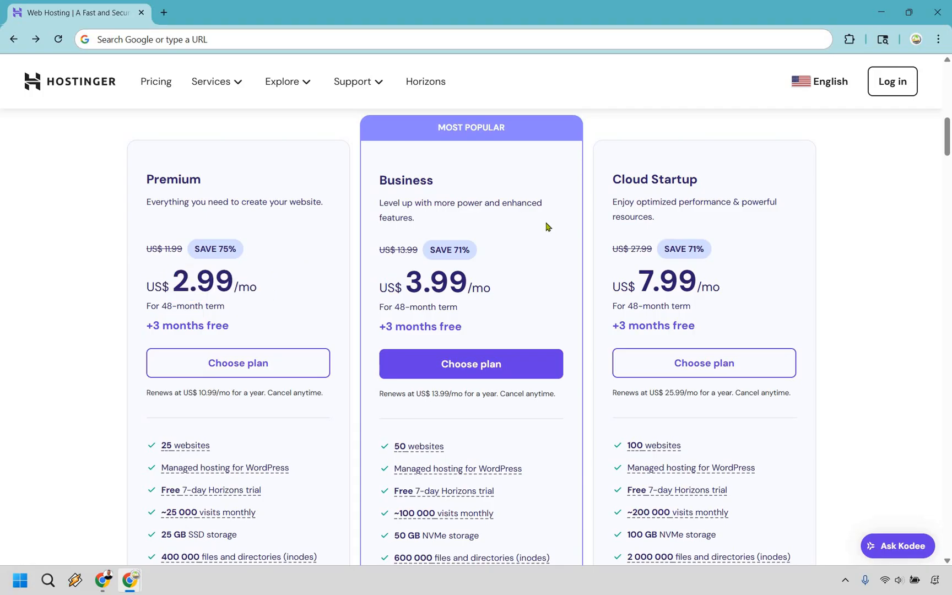
scroll(down, 3)
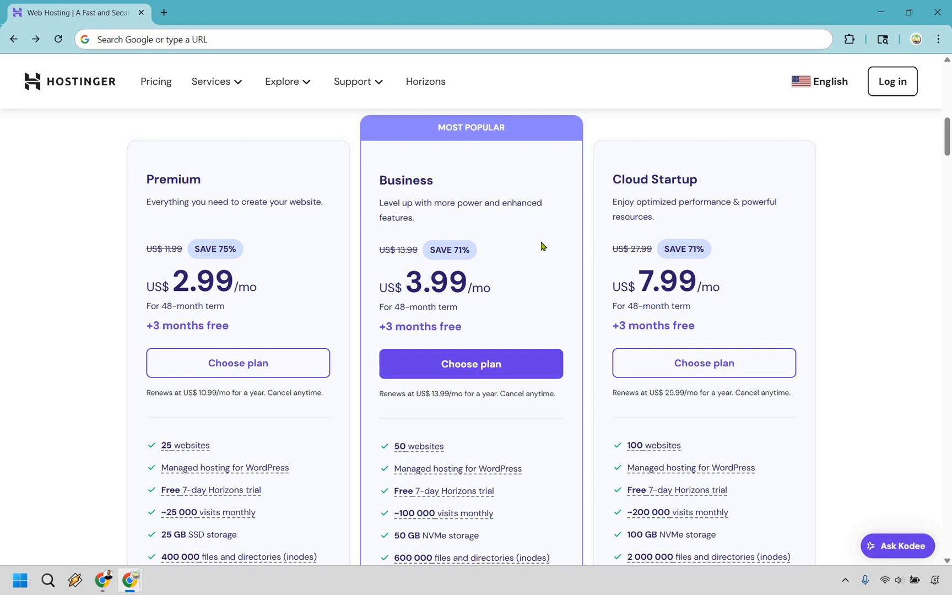
mouse_move(505, 290)
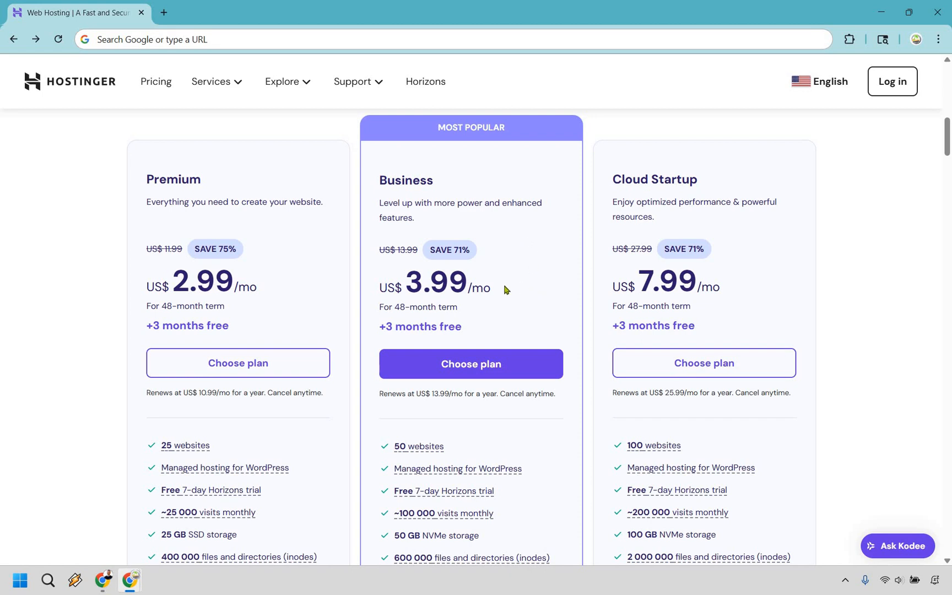
mouse_move(520, 279)
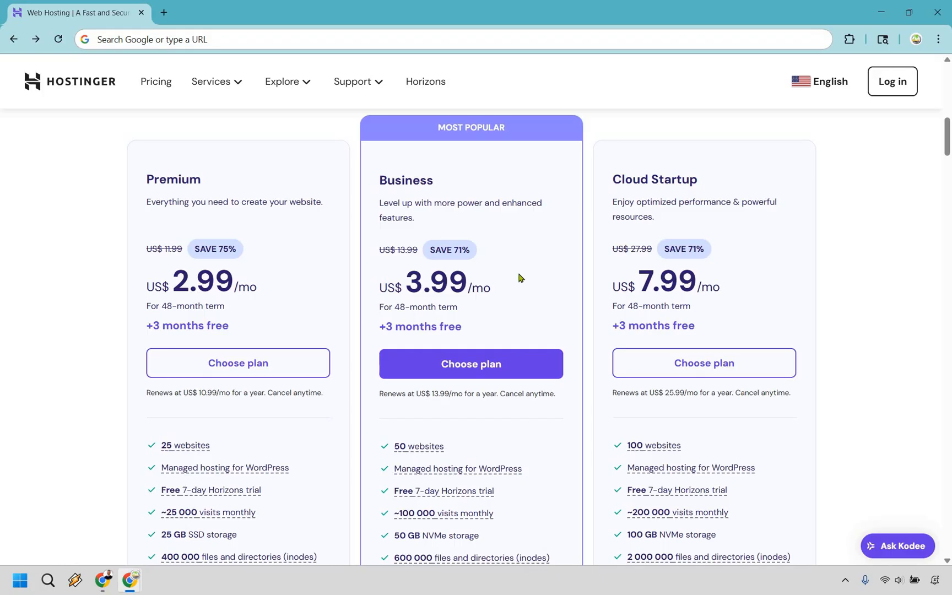
mouse_move(499, 325)
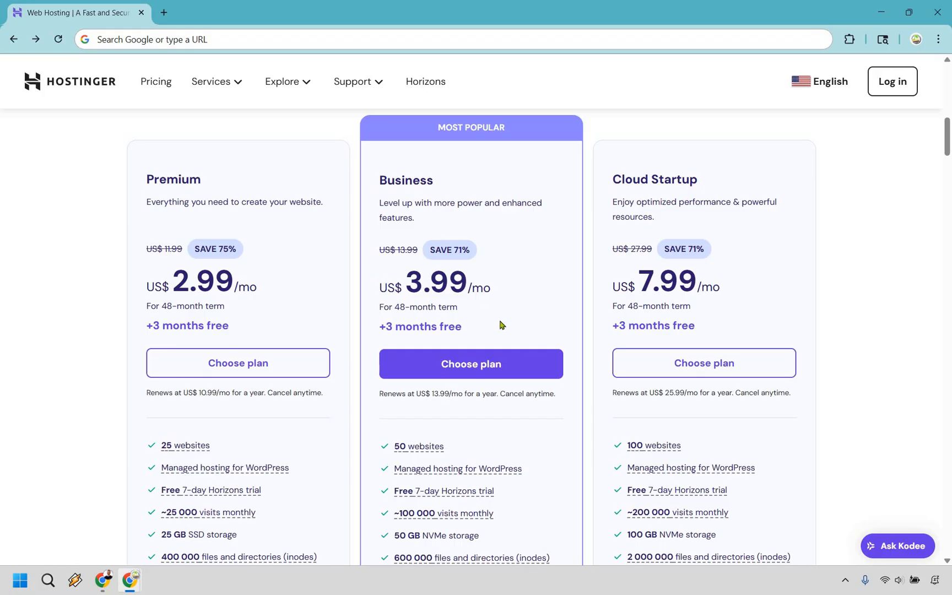
mouse_move(466, 373)
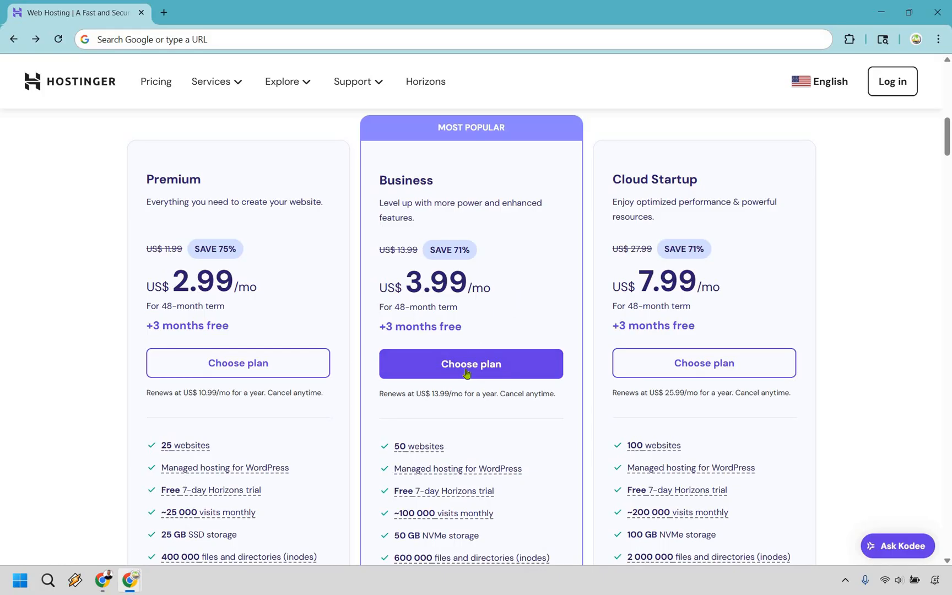
- Add Business Web Hosting to the cart for 48 months (US$191.52) and reveal the coupon field
click(470, 363)
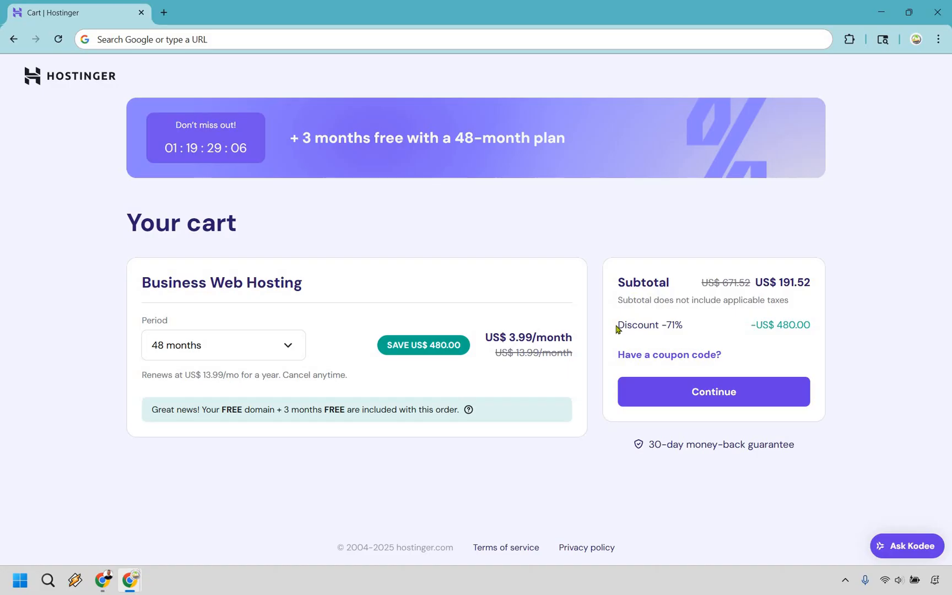
double_click(641, 326)
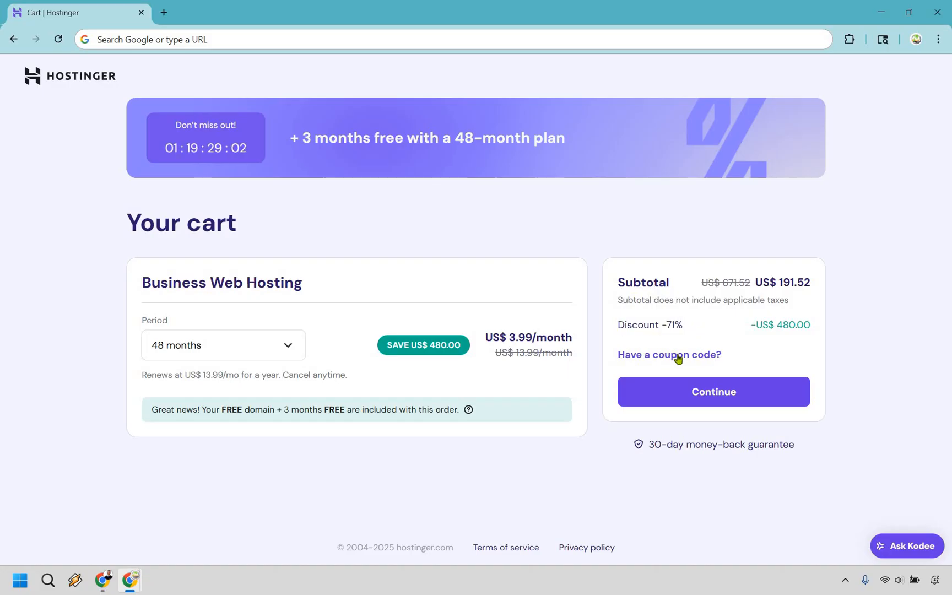
mouse_move(872, 362)
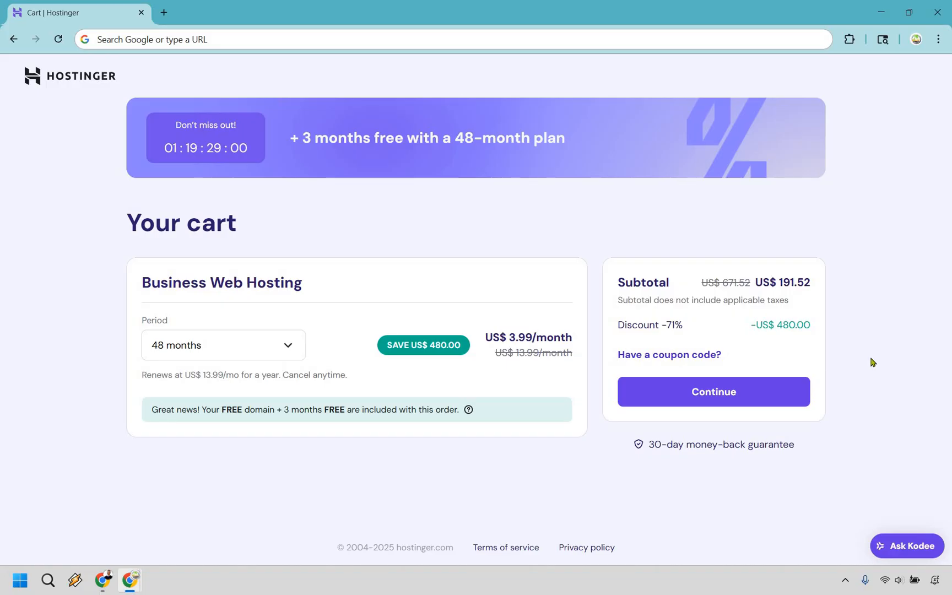
click(668, 355)
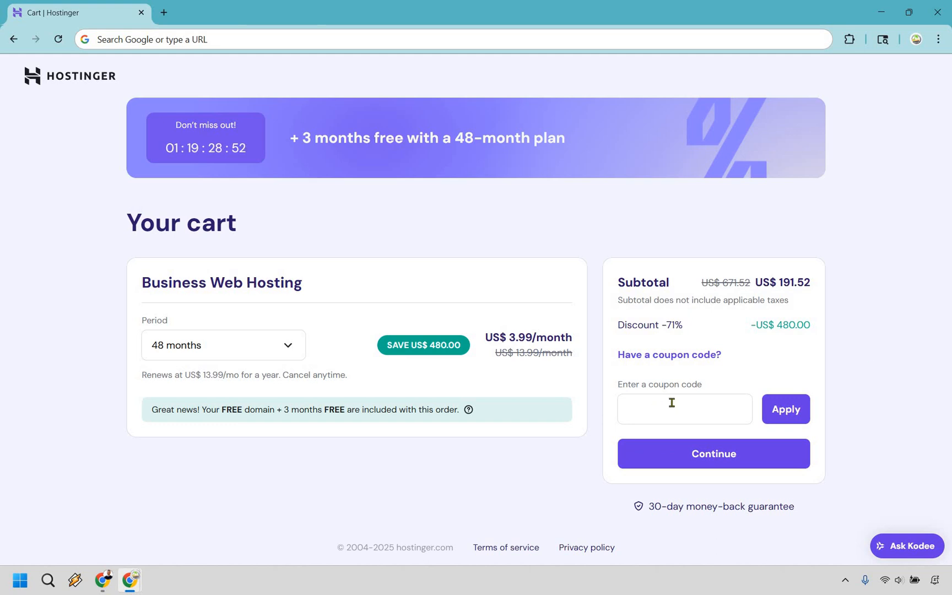
mouse_move(900, 391)
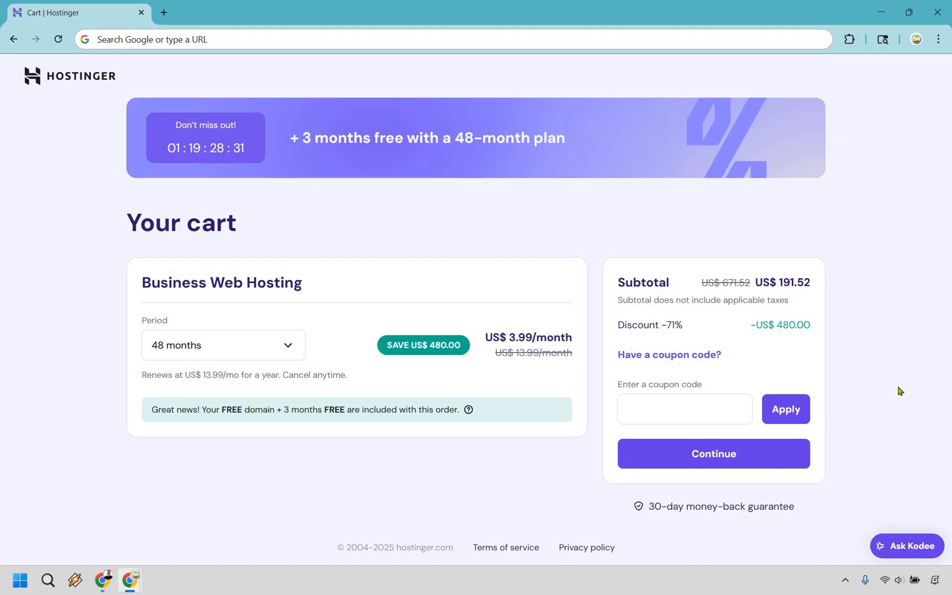
mouse_move(489, 218)
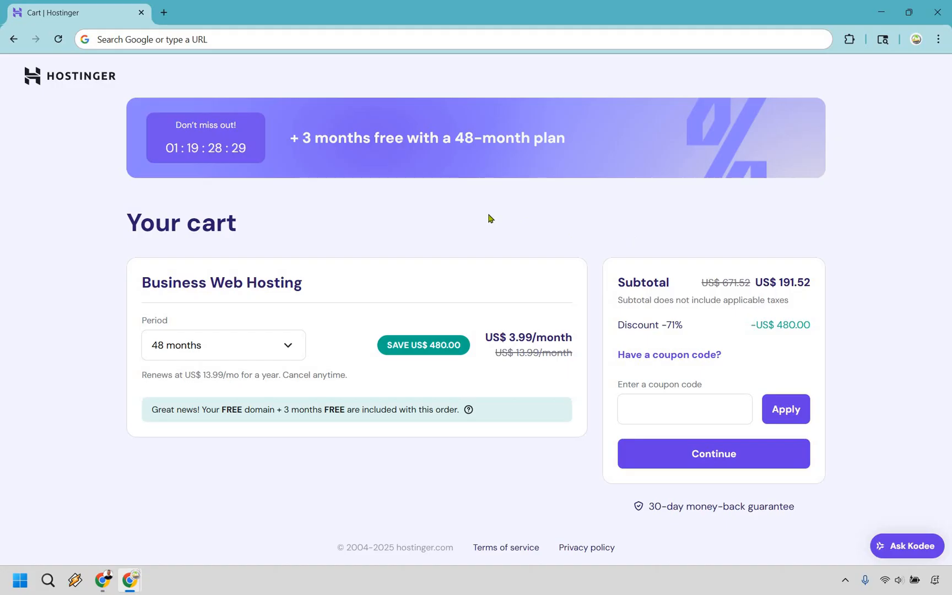
mouse_move(406, 230)
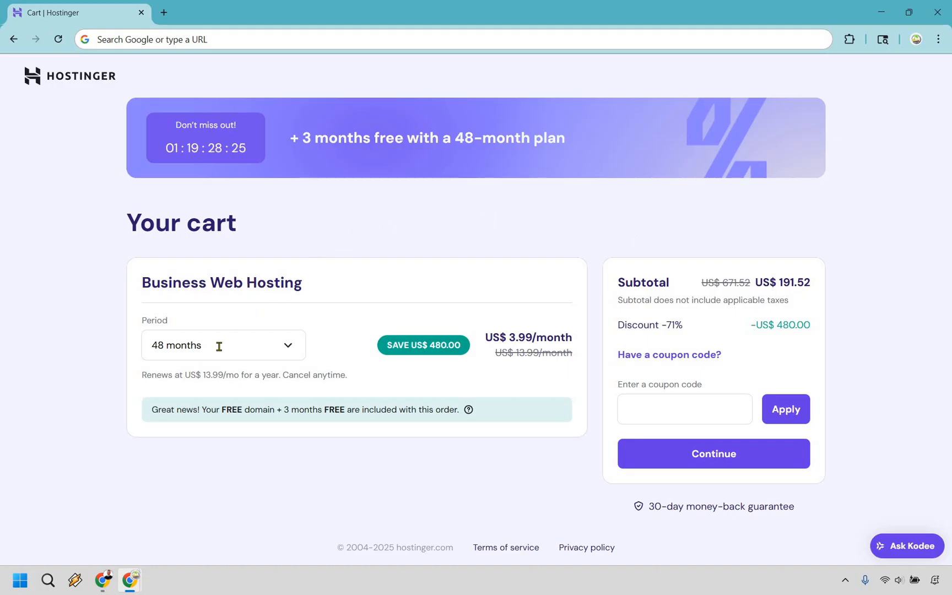
click(222, 345)
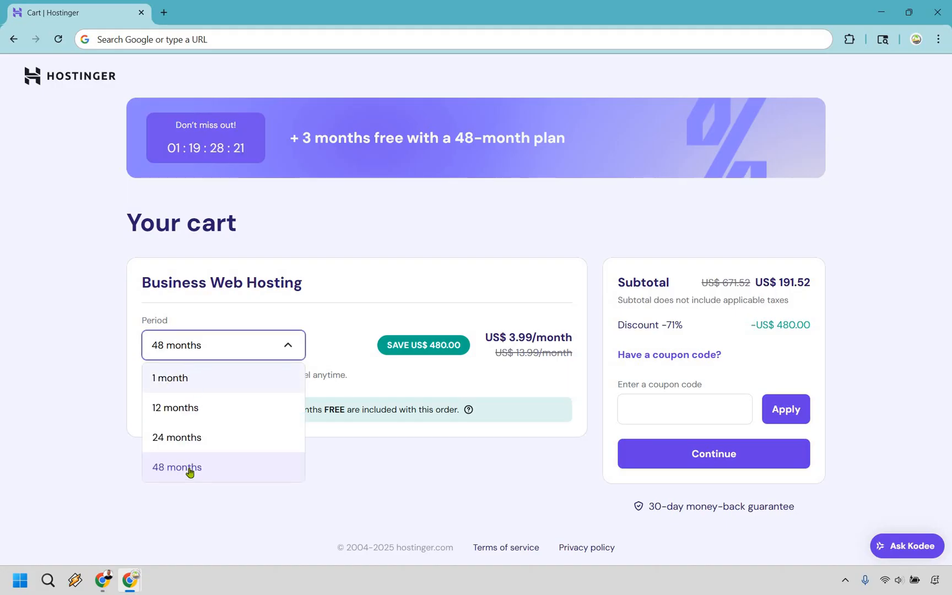
click(176, 467)
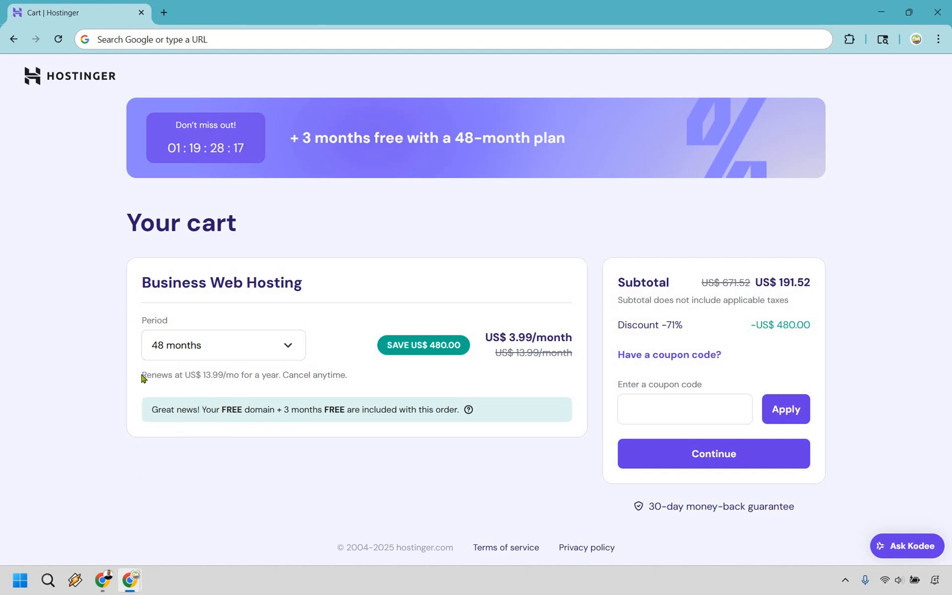
drag(141, 374, 237, 375)
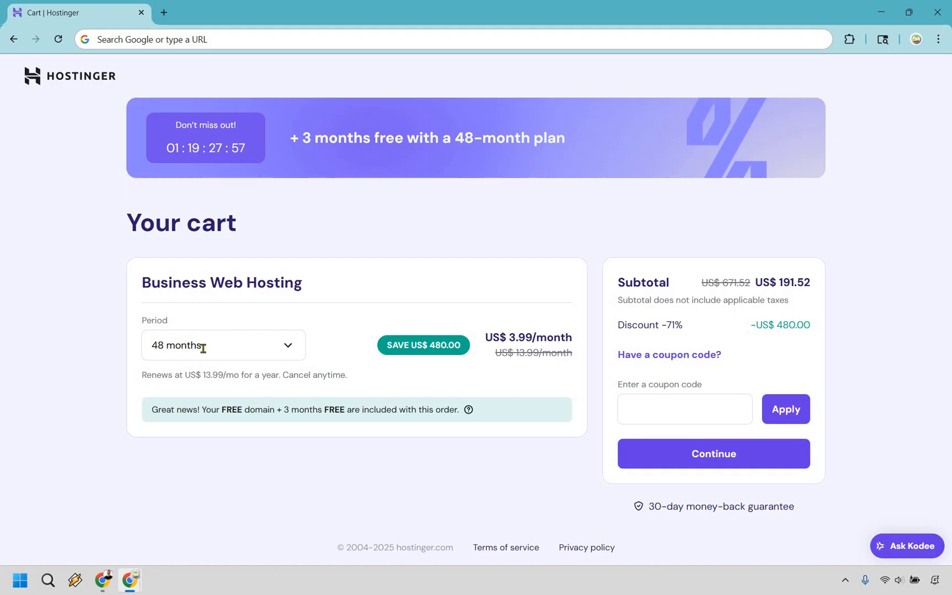
- Change the Business plan's billing period to 24 months, totalling US$107.76
click(223, 345)
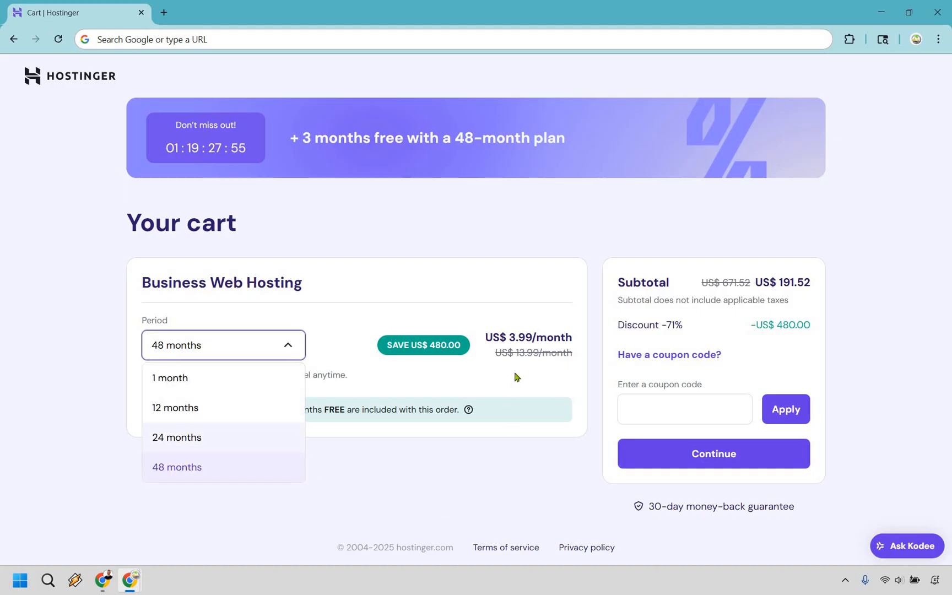
click(177, 437)
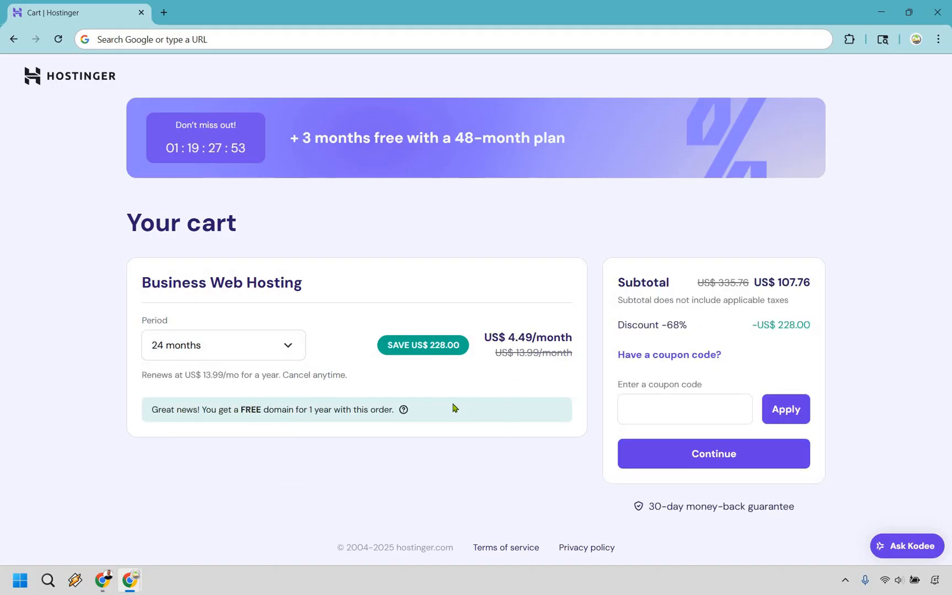
mouse_move(384, 409)
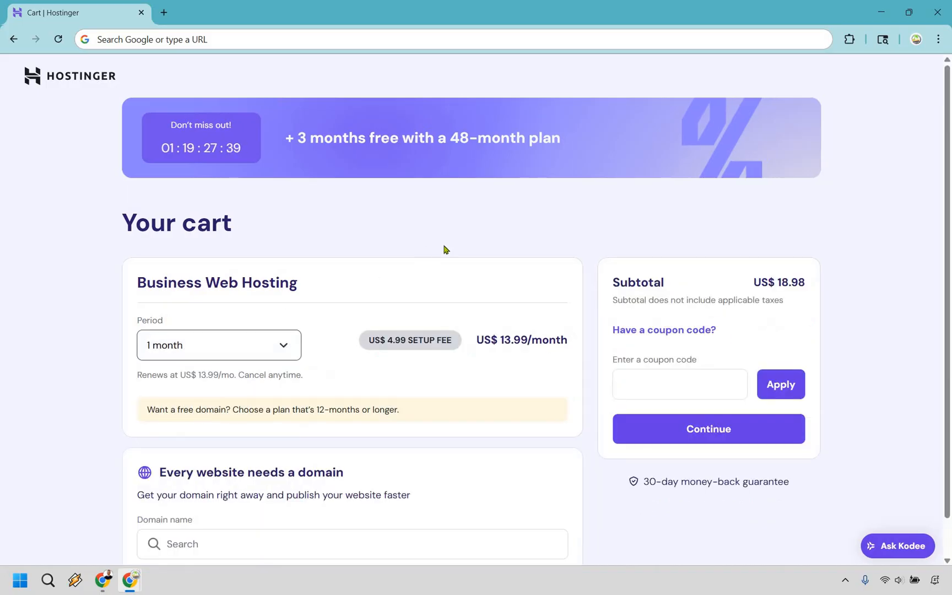
mouse_move(554, 325)
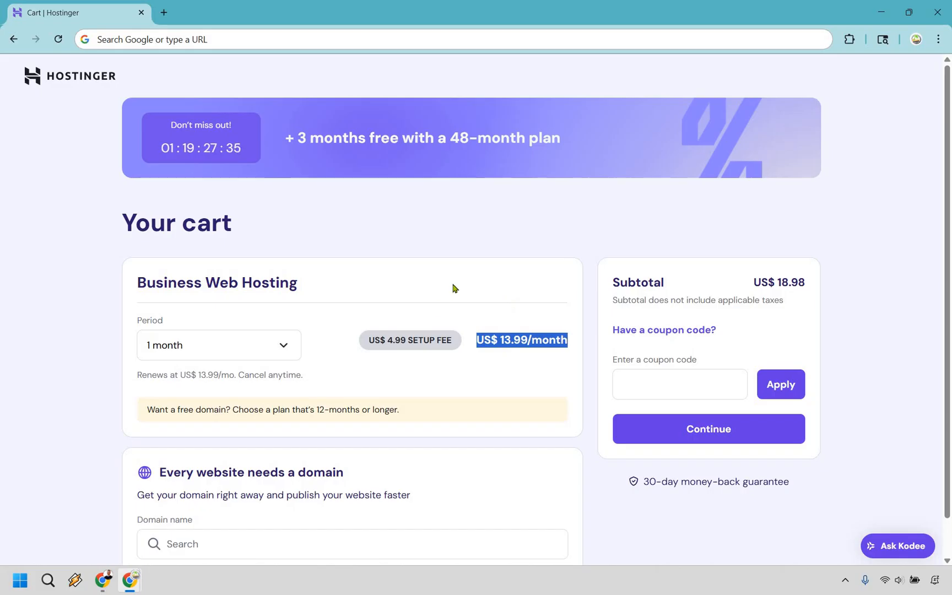
mouse_move(595, 297)
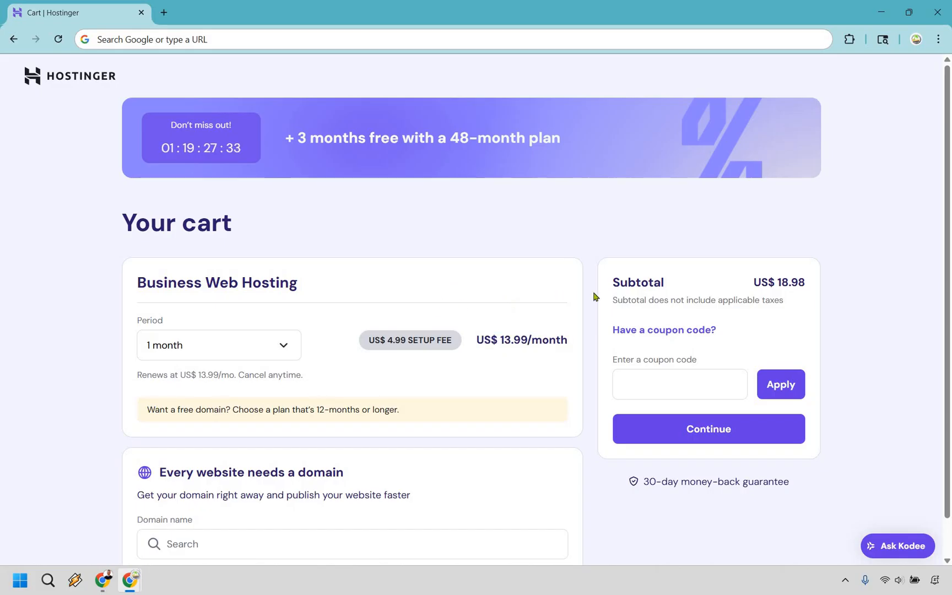
mouse_move(442, 236)
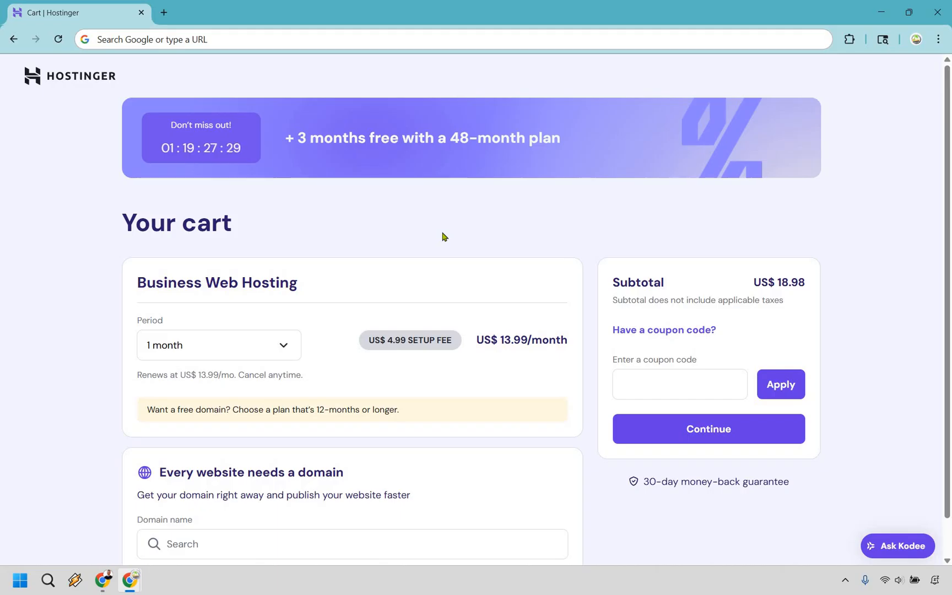
mouse_move(400, 231)
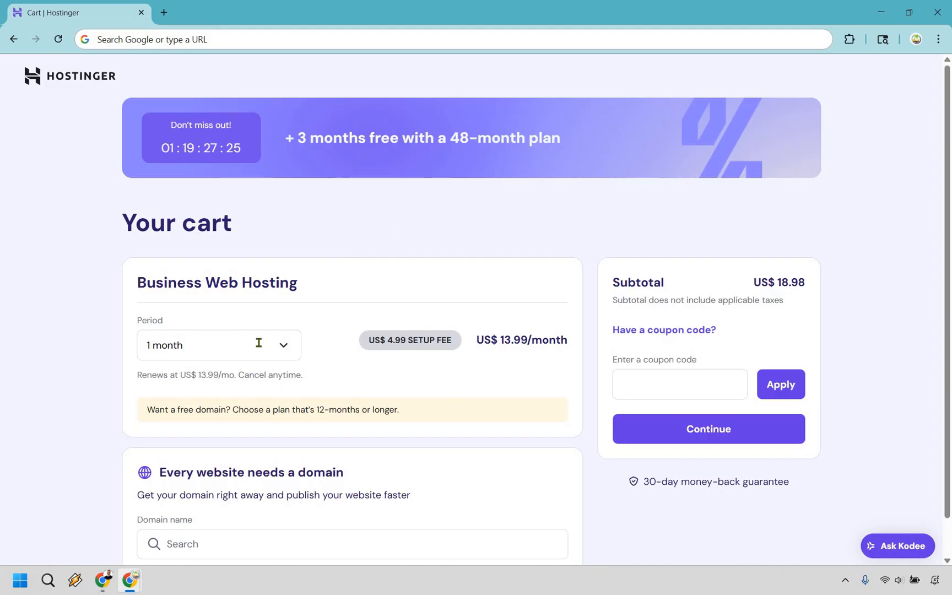
- Set the billing period back to 48 months, restoring the US$191.52 subtotal
click(218, 345)
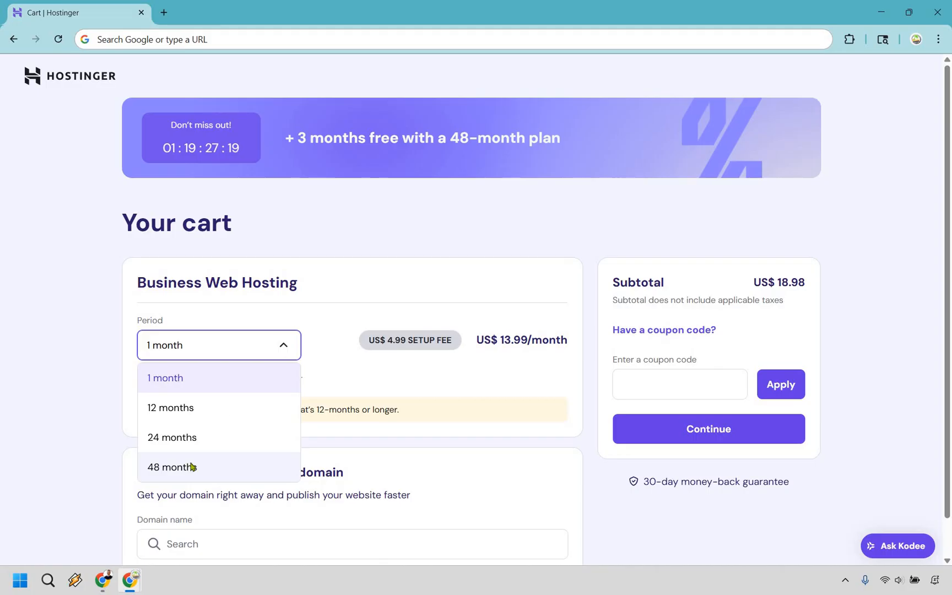
click(172, 467)
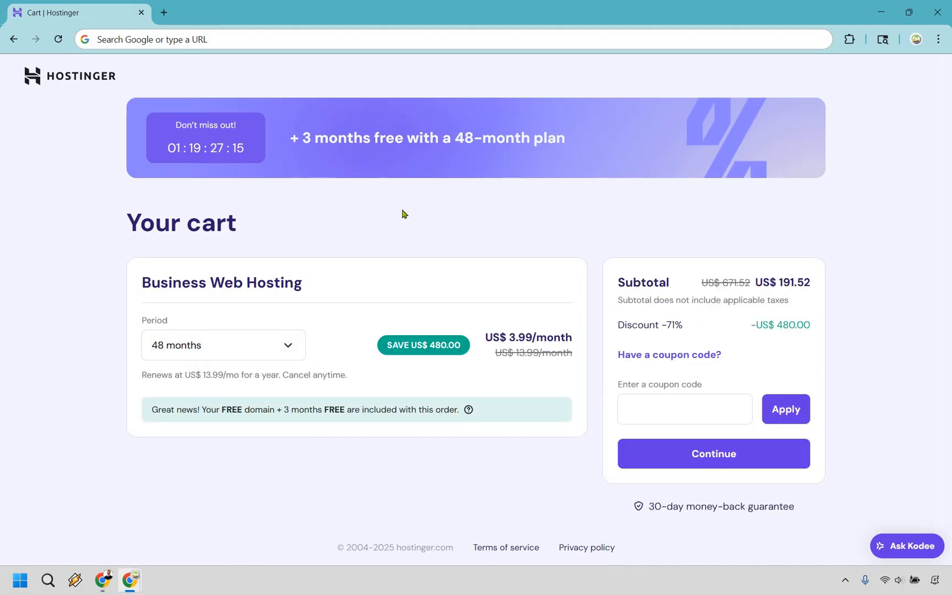
mouse_move(332, 295)
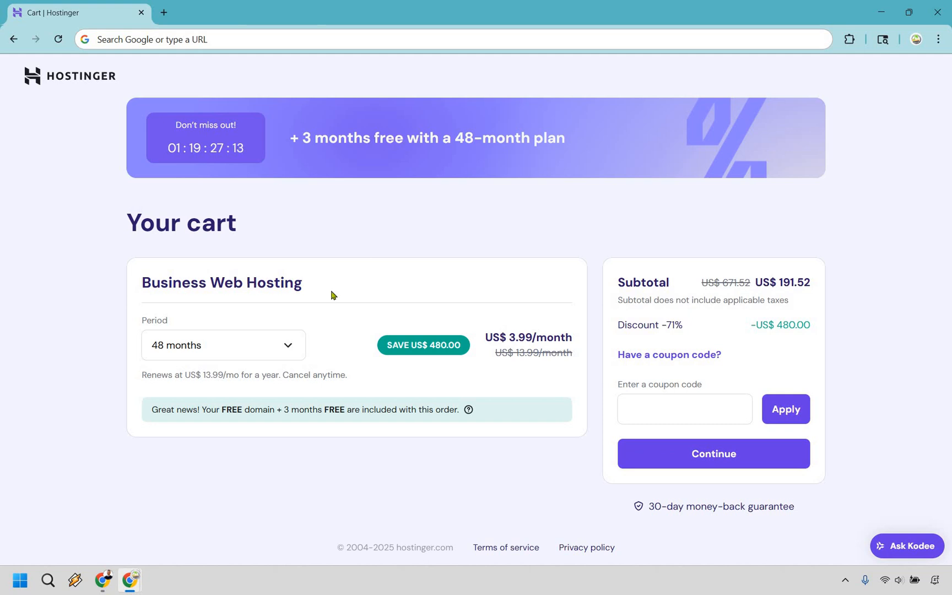
click(222, 345)
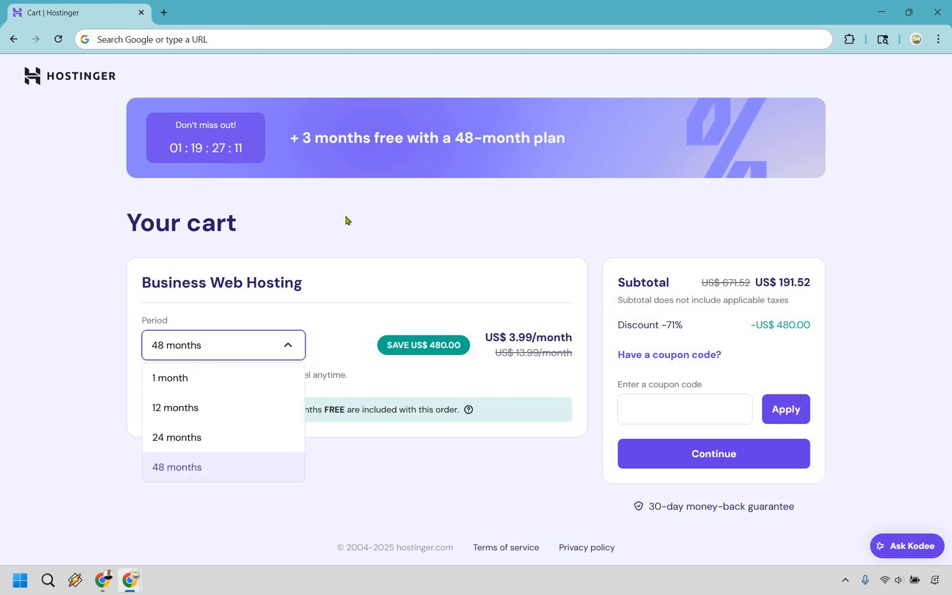
click(222, 345)
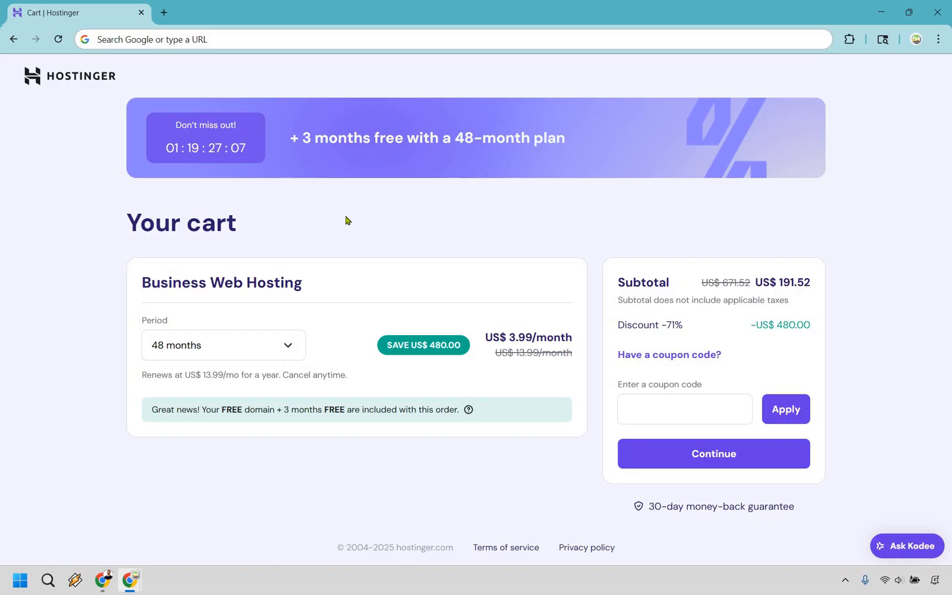
mouse_move(715, 384)
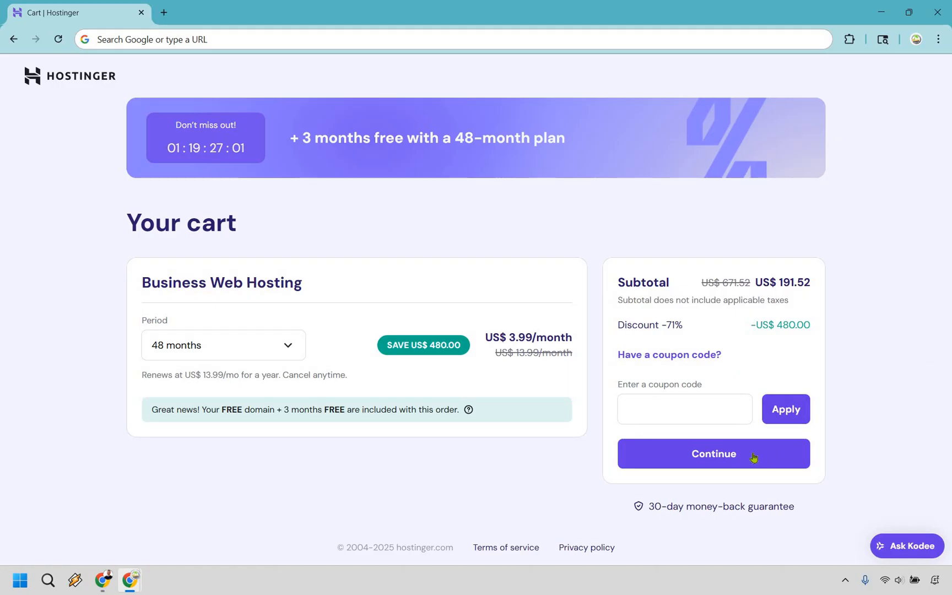
- Continue from the cart to the Register page
click(713, 454)
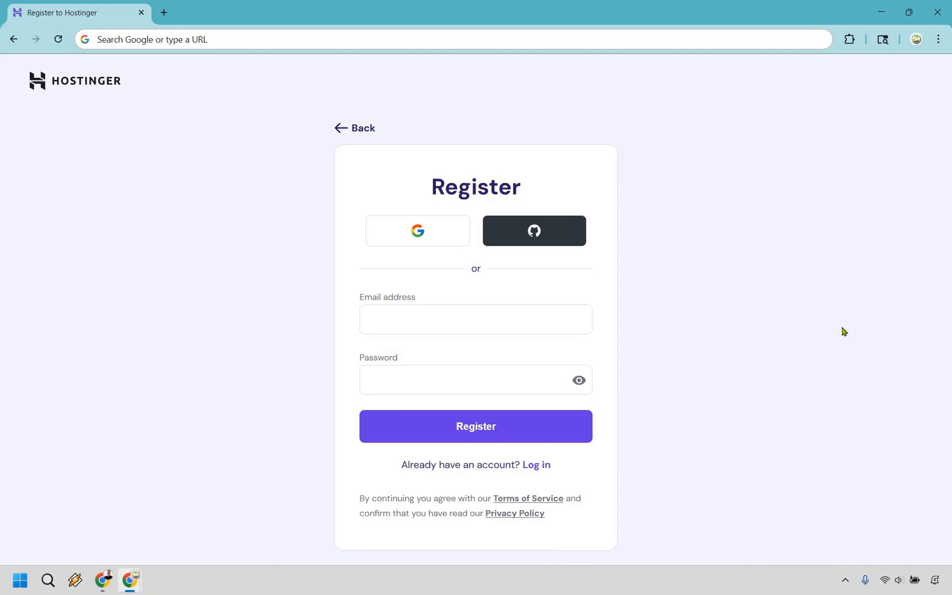
mouse_move(733, 299)
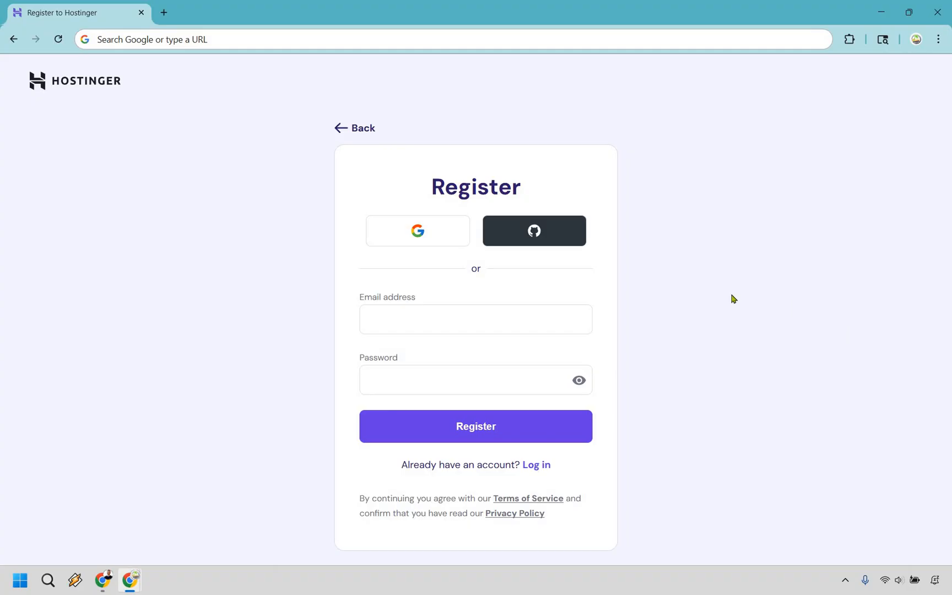
mouse_move(714, 303)
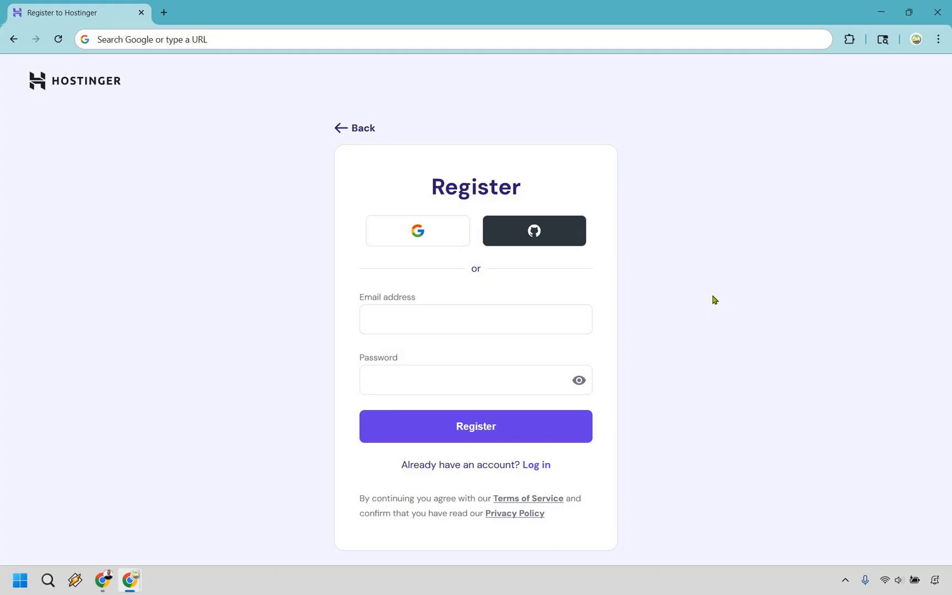
mouse_move(712, 352)
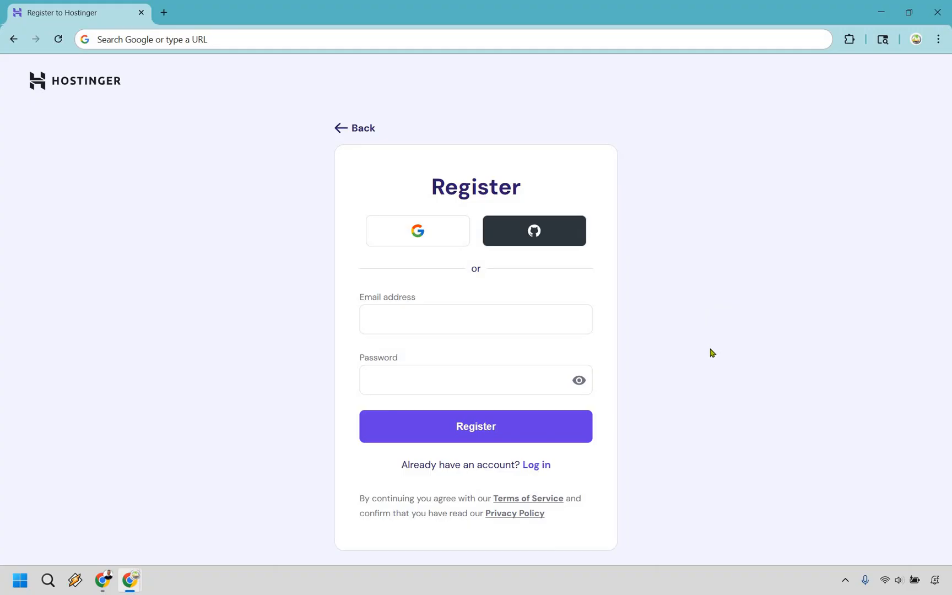
mouse_move(731, 276)
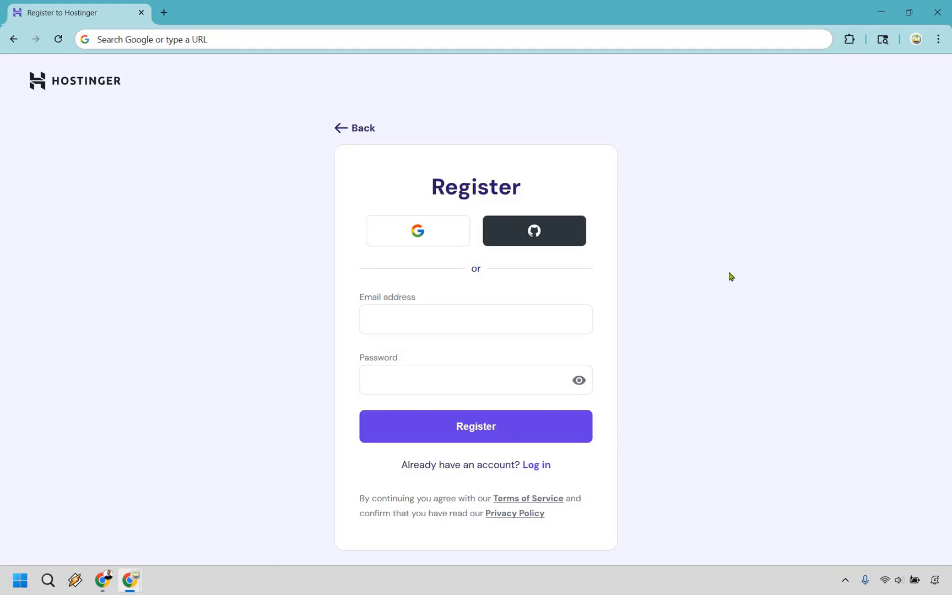